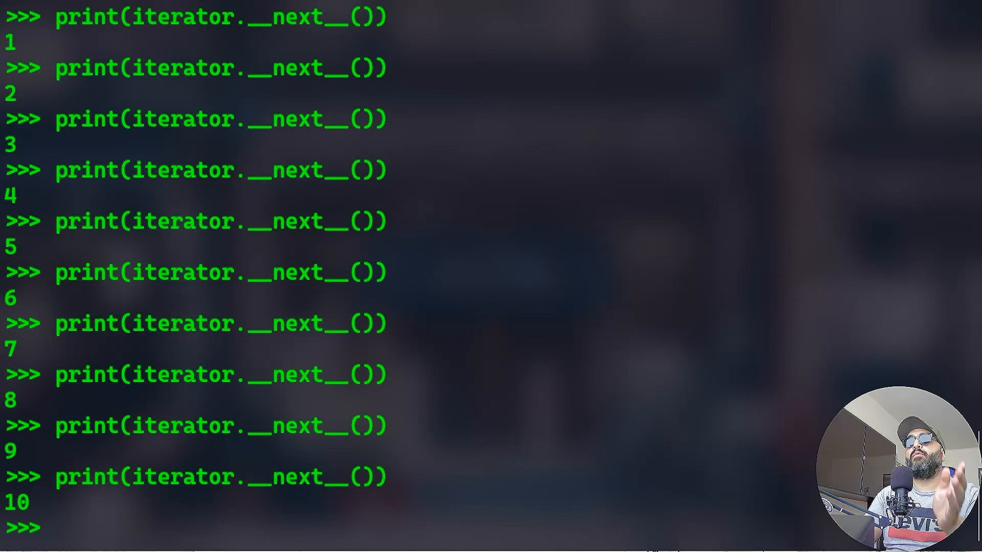
# Recall the earlier command, then clear a mistyped zcat to leave an empty fish prompt.
pyautogui.press('Up')
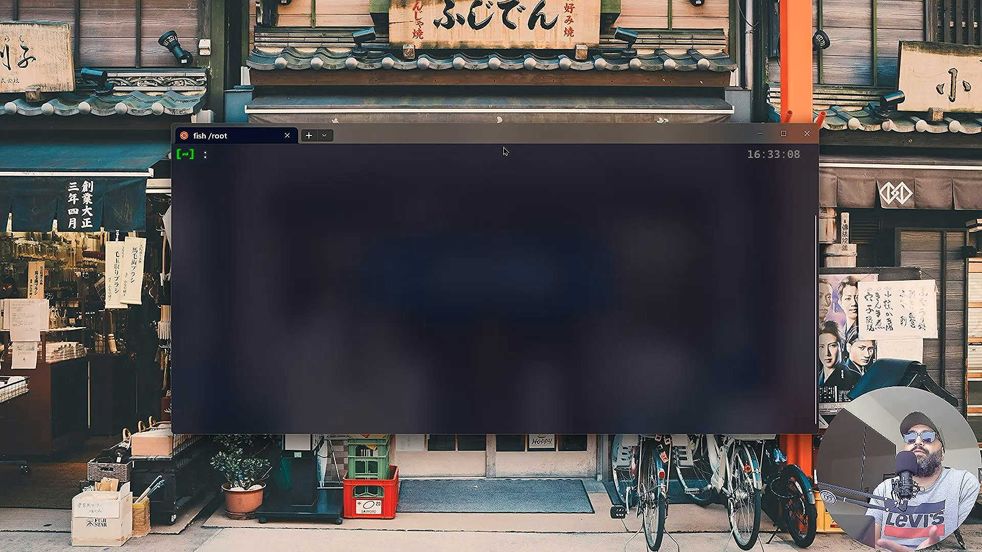
pyautogui.write('zcat')
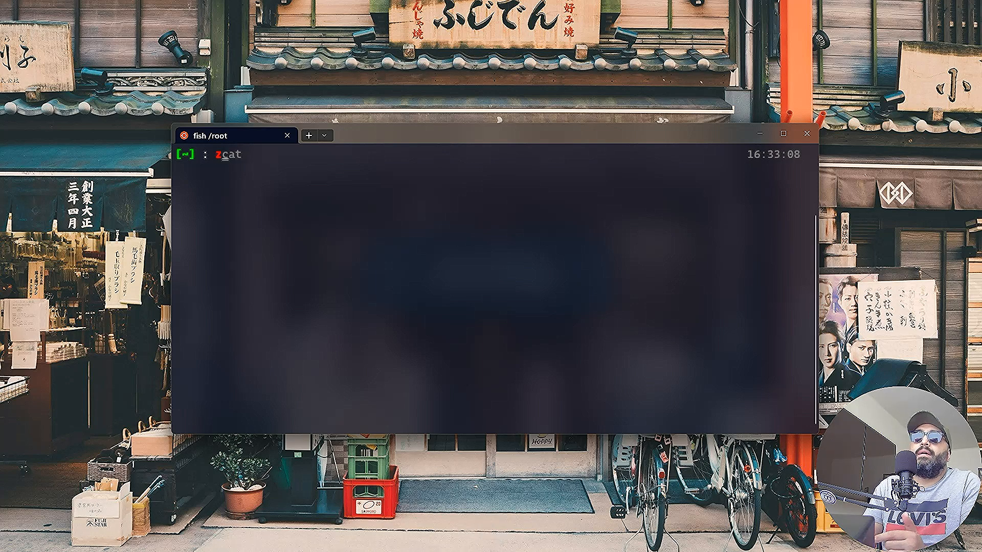
pyautogui.press('Backspace')
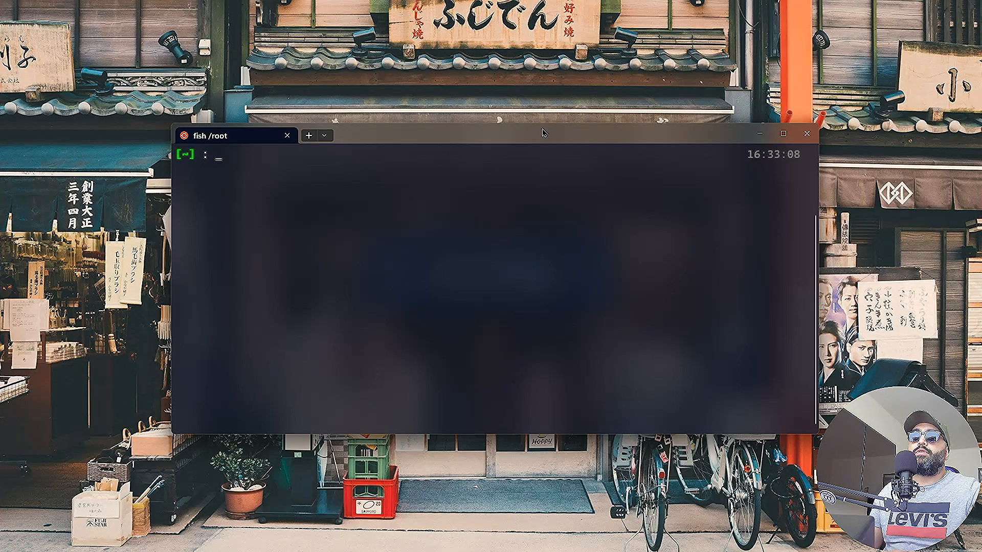
# Maximize the terminal, start python3, and index the fruits list's first item.
pyautogui.click(781, 133)
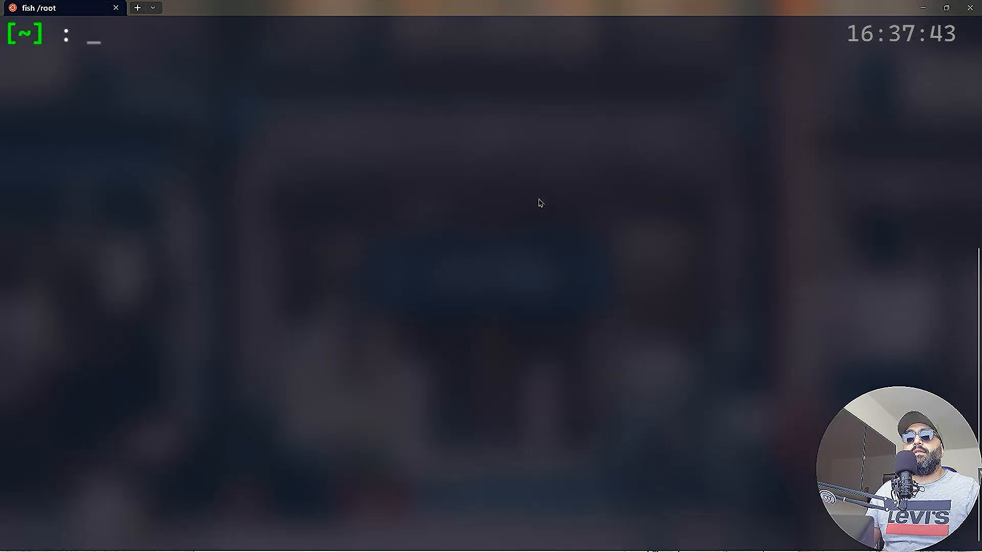
pyautogui.write('python3')
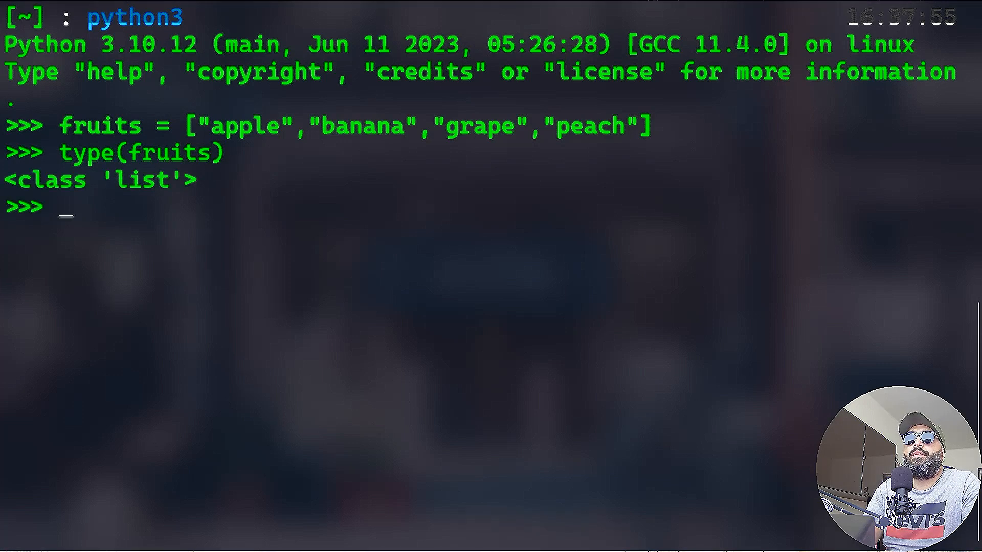
pyautogui.write('f')
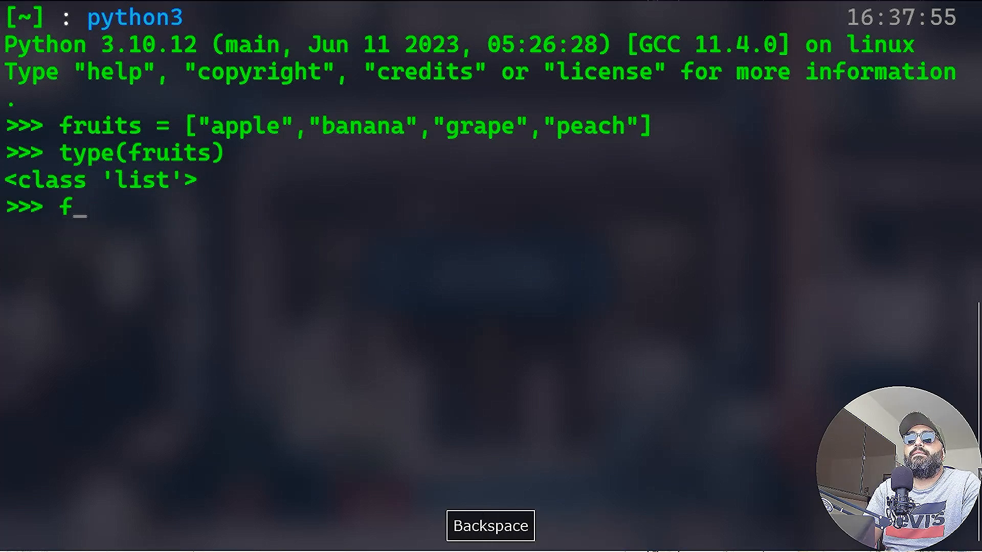
pyautogui.write('ruits')
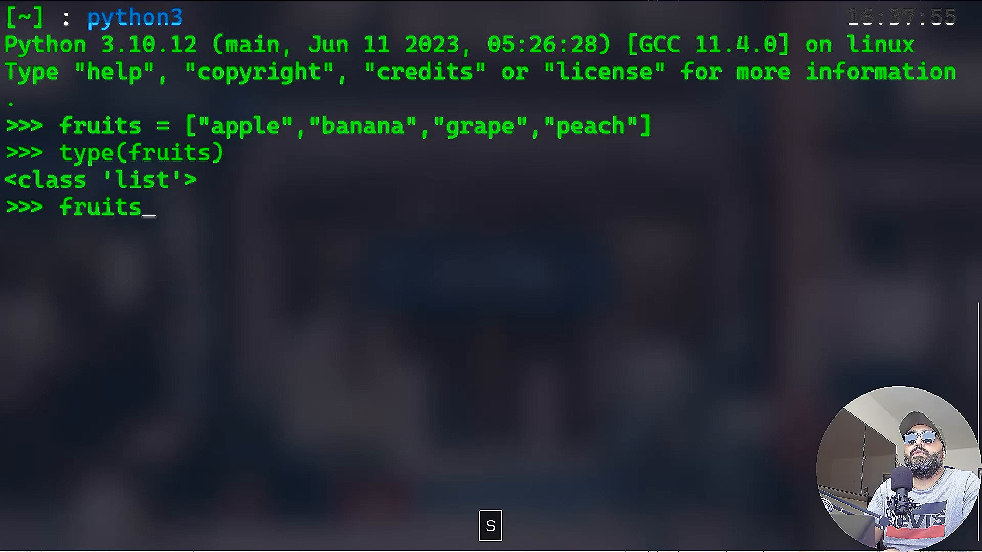
pyautogui.write('[0')
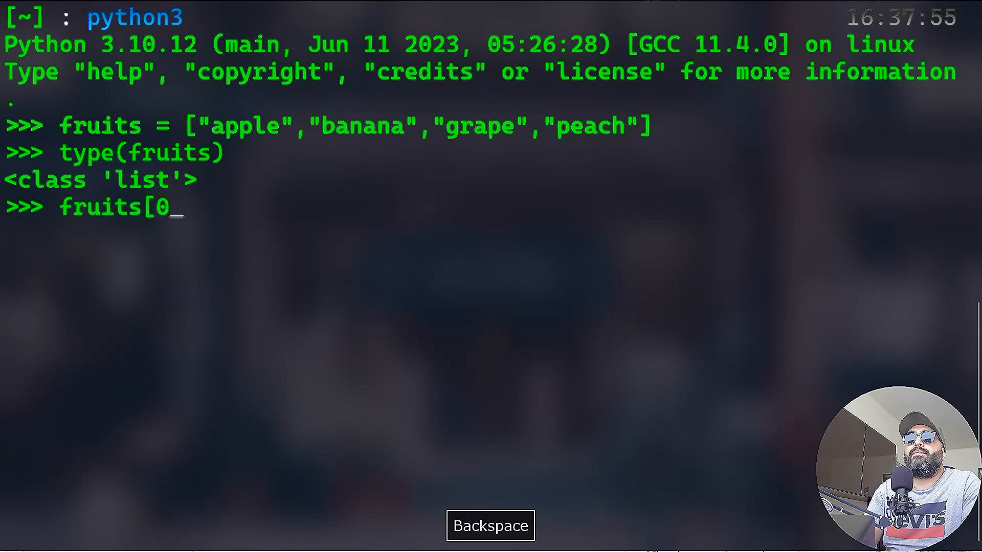
pyautogui.press('Enter')
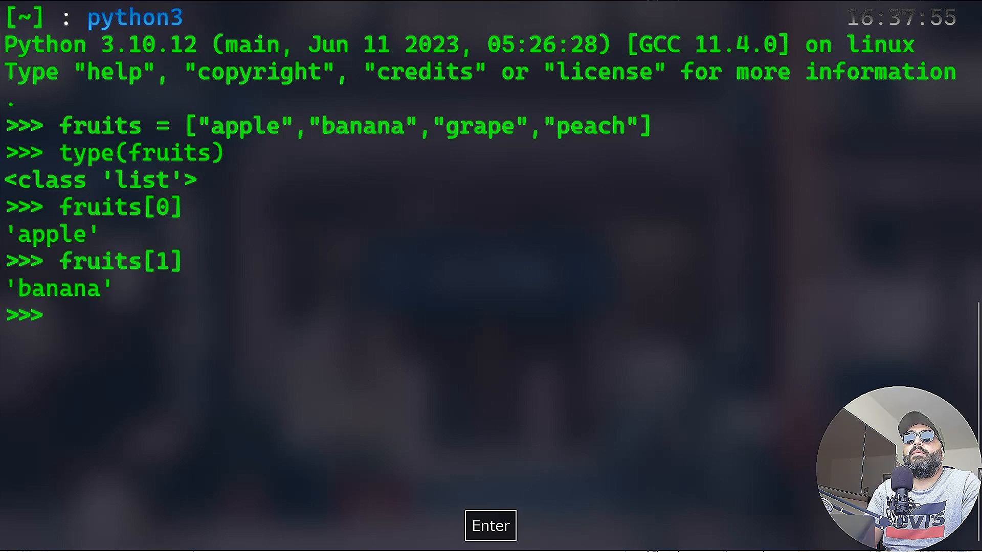
pyautogui.press('Backspace')
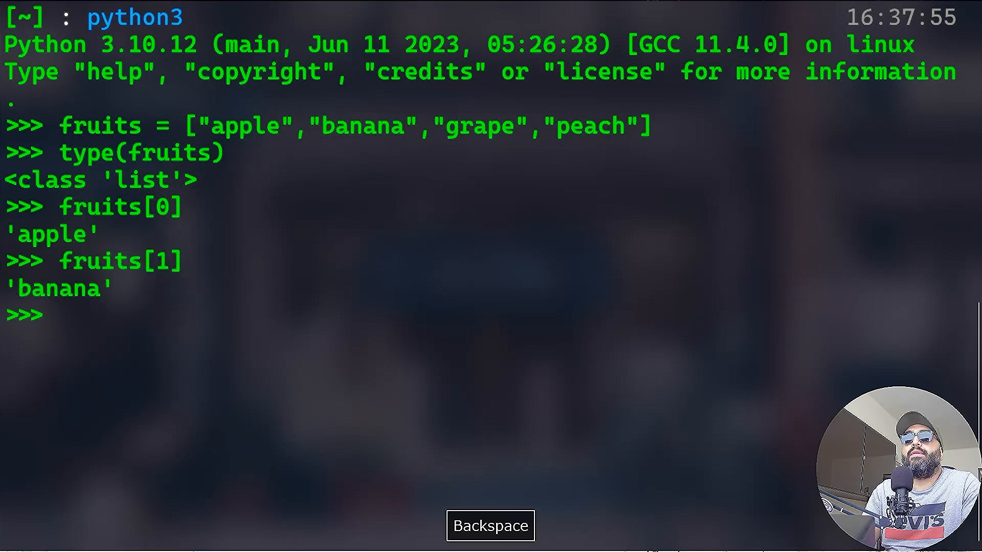
# Loop over fruits, printing each fruit.
pyautogui.write('for i')
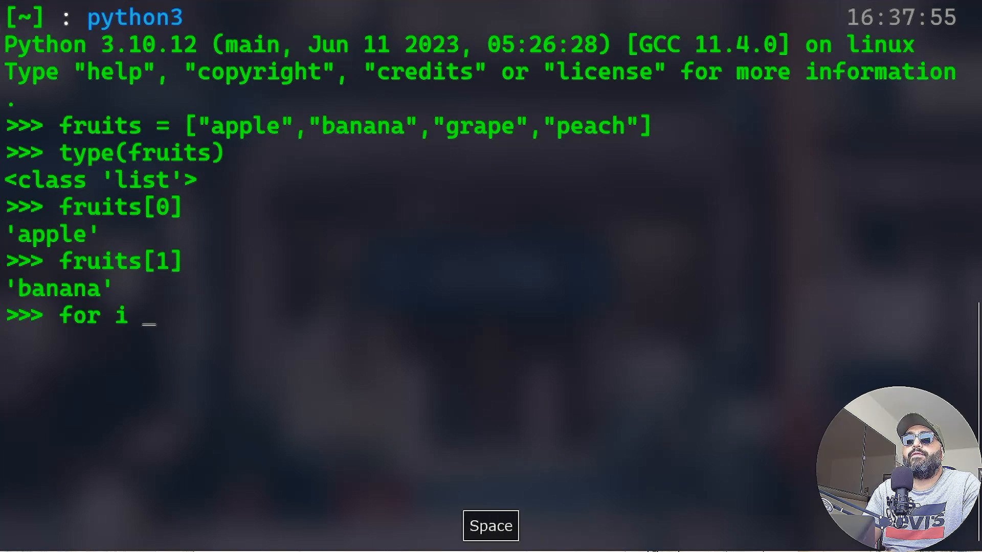
pyautogui.write('in ftui')
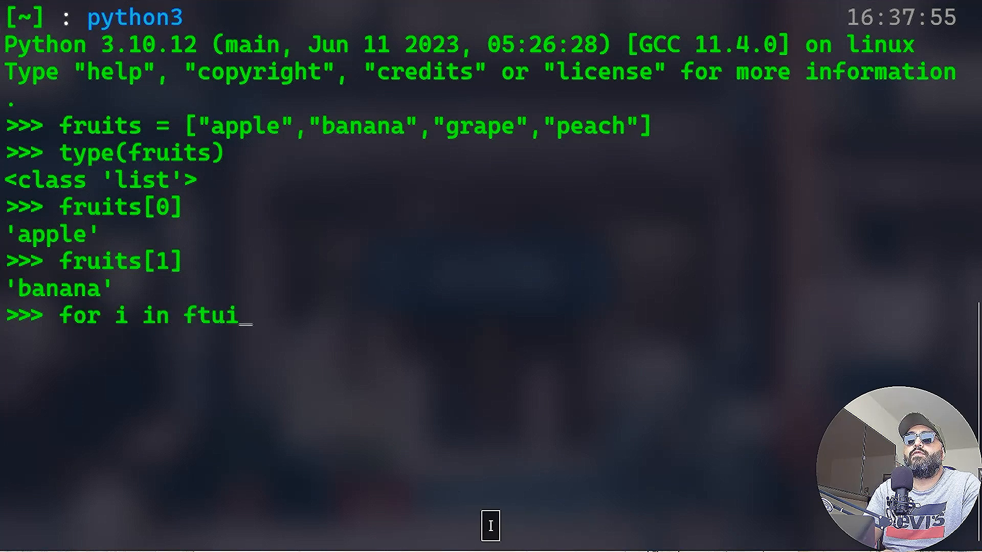
pyautogui.write('ruits:')
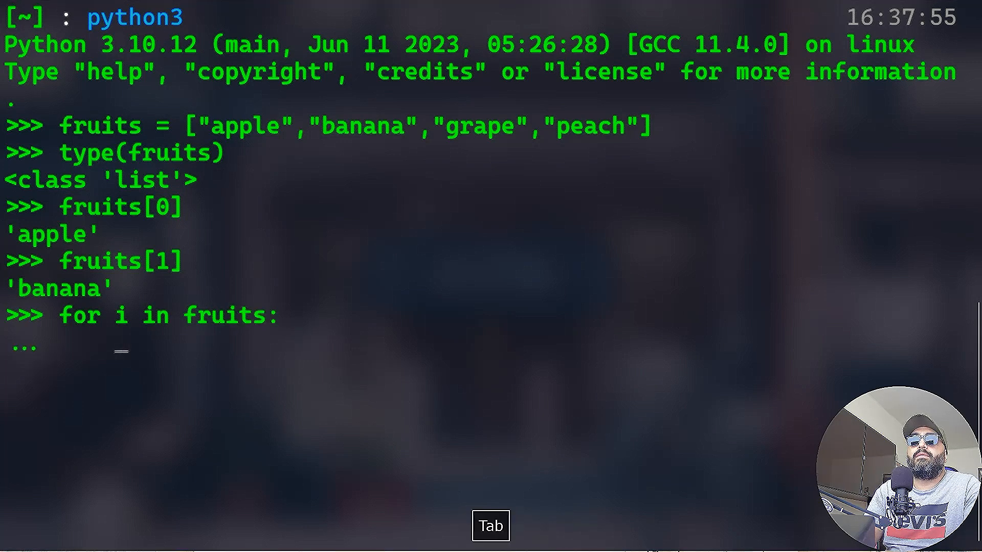
pyautogui.write('print(o')
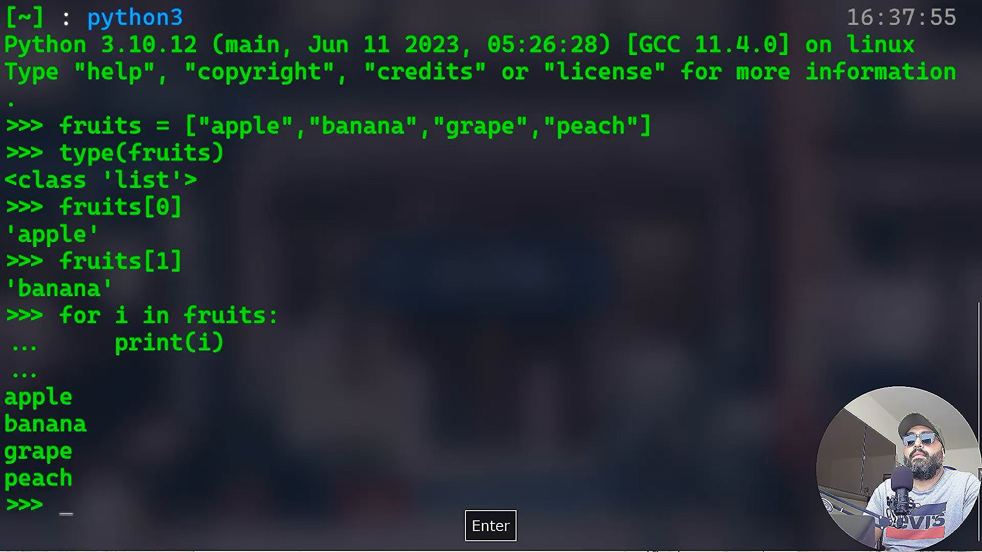
pyautogui.press('Enter')
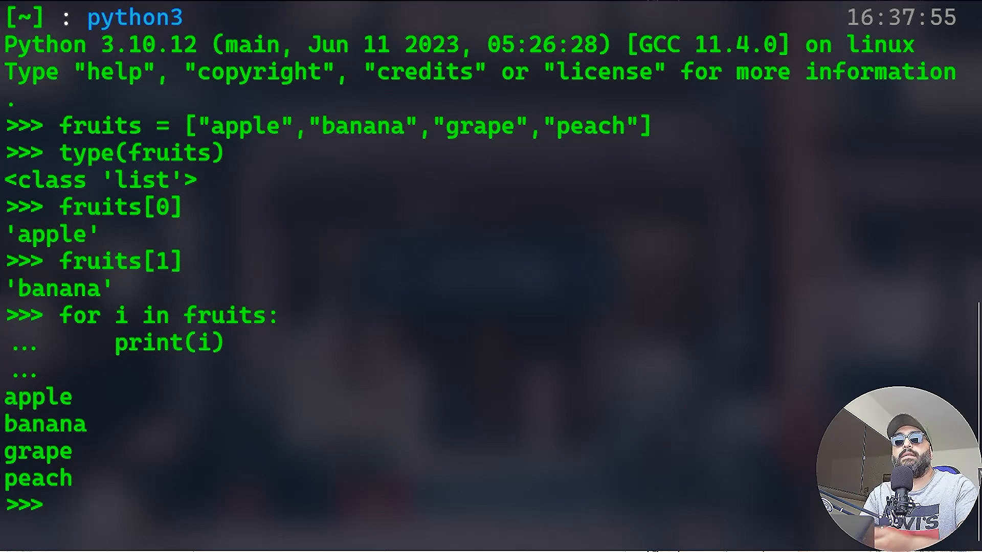
# Suspend Python, clear the screen, and loop over 2321323 to raise TypeError.
pyautogui.press('ctrl+z')
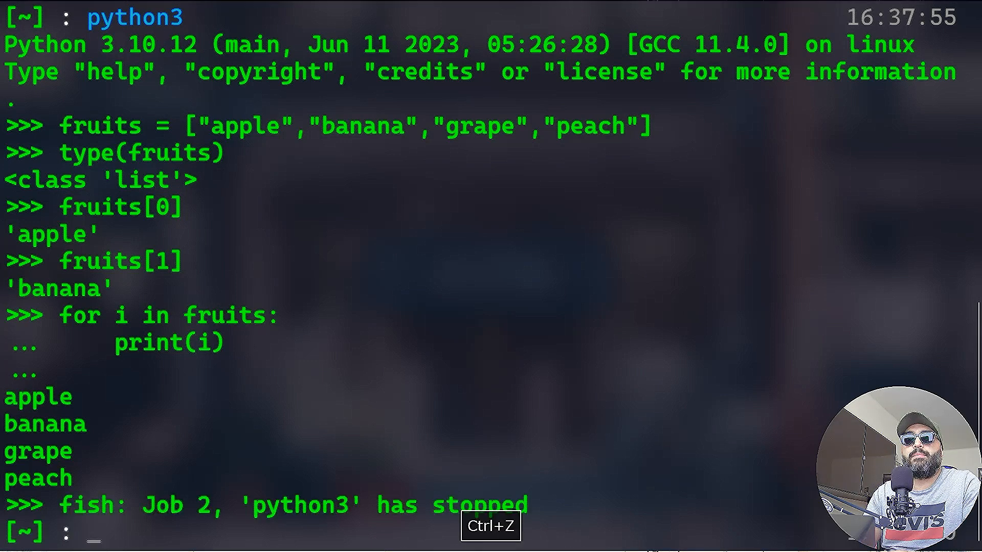
pyautogui.press('ctrl+l')
pyautogui.write('for i ')
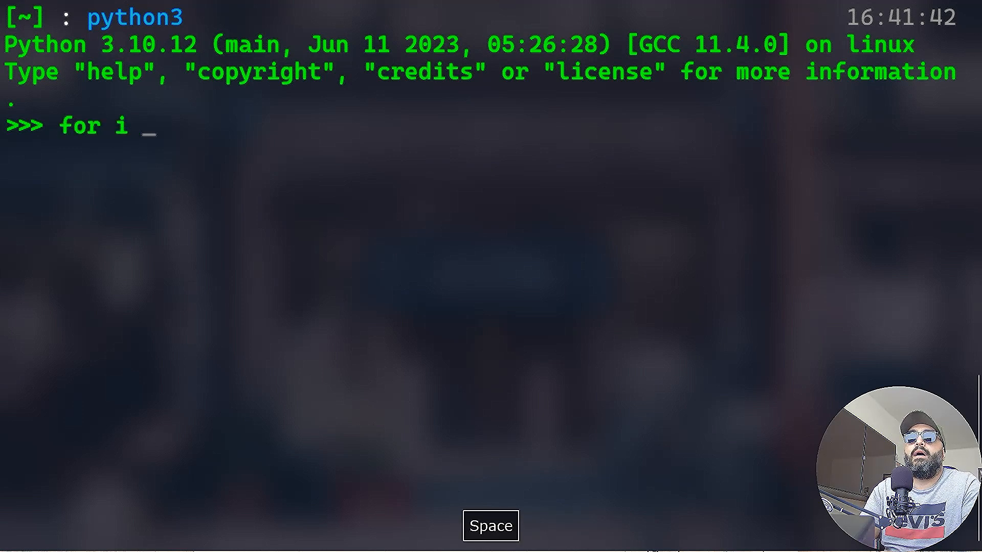
pyautogui.write('in 2321323:')
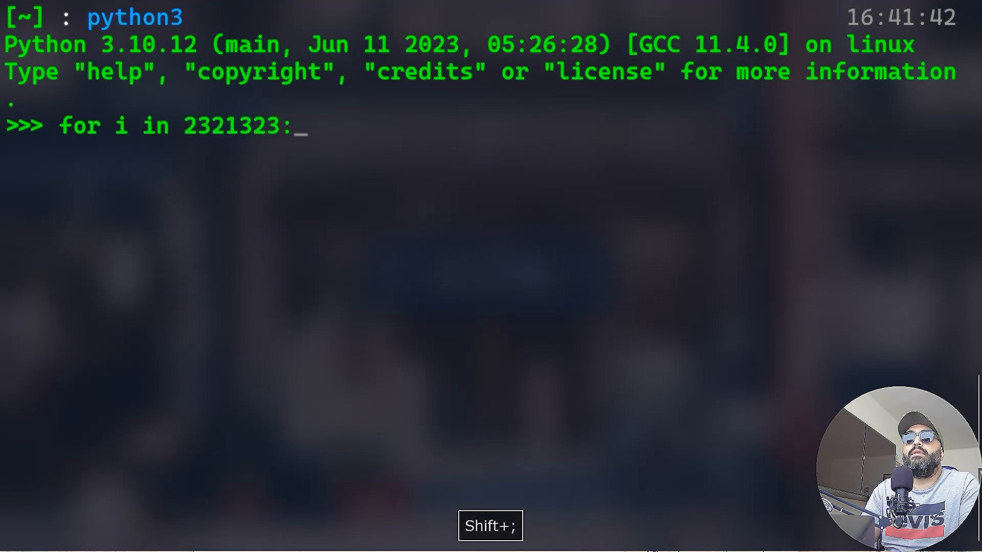
pyautogui.write('print (i')
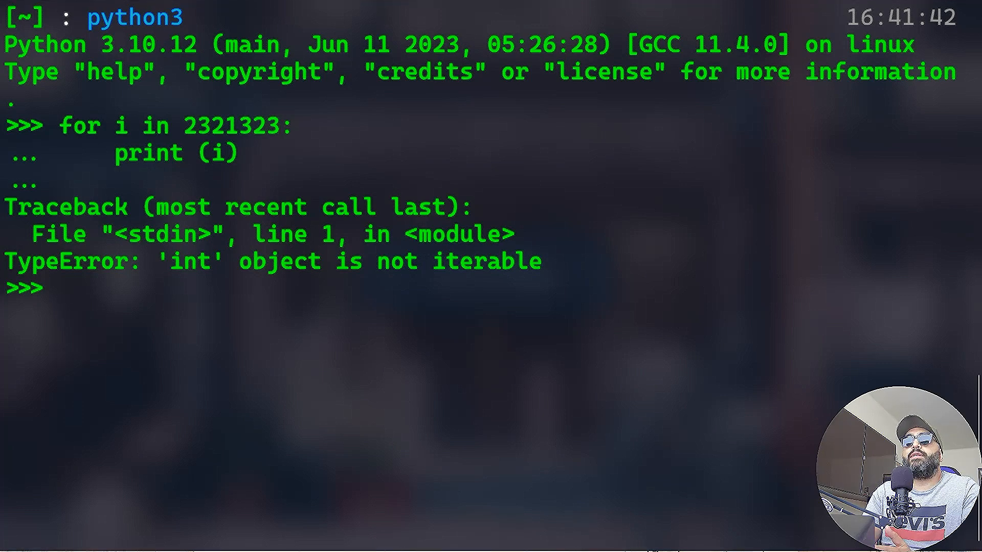
# Set num to 21315131 and convert it into the digit list iter_num.
pyautogui.write('n')
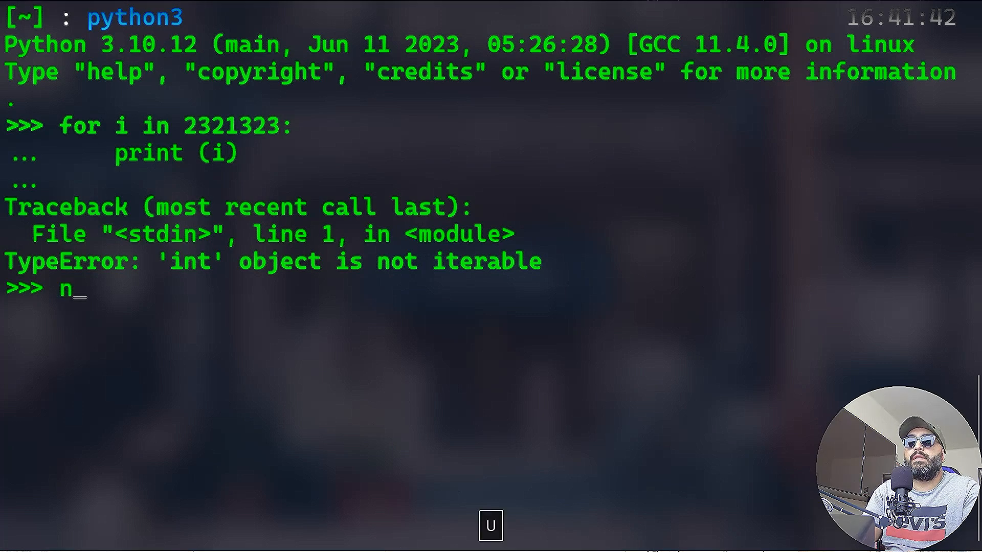
pyautogui.write('um = 21315')
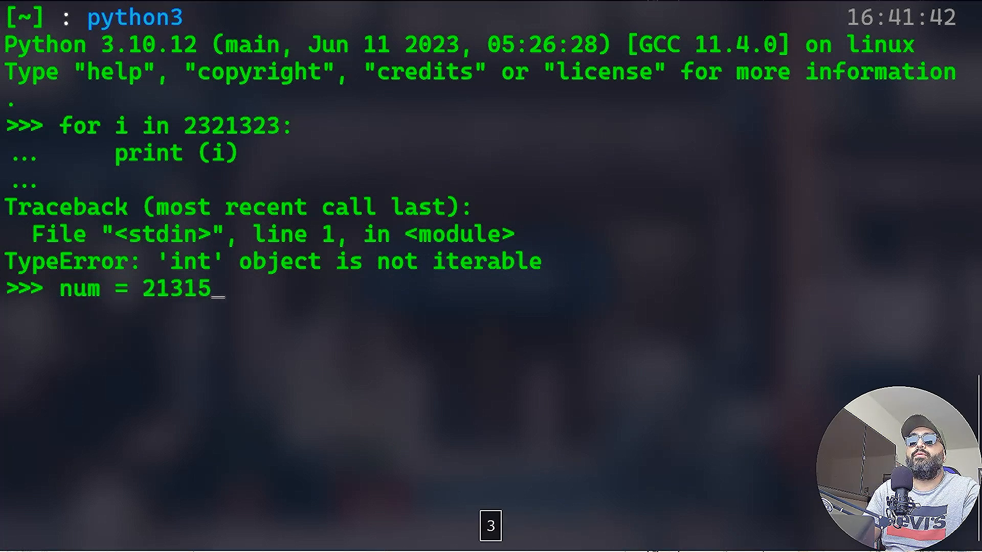
pyautogui.write('131')
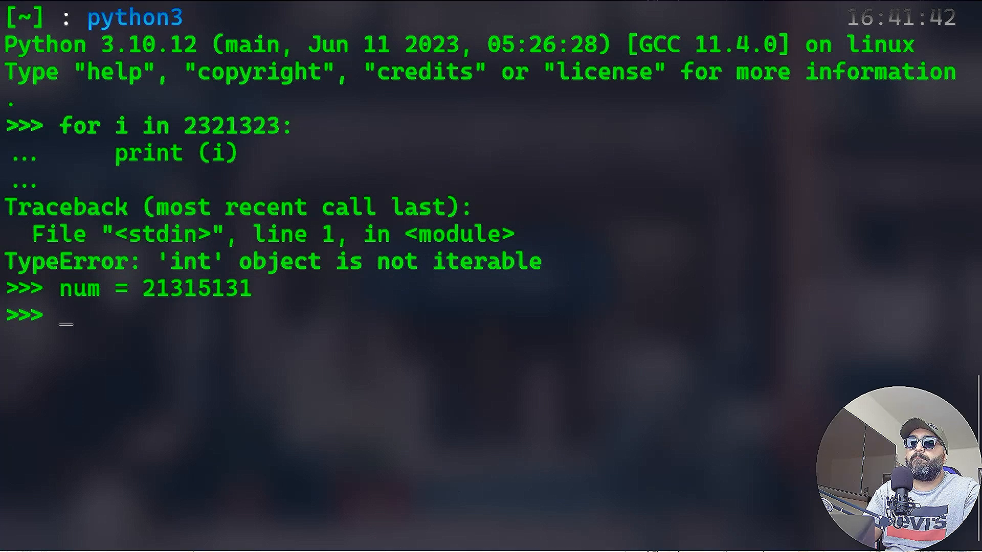
pyautogui.write('iter_')
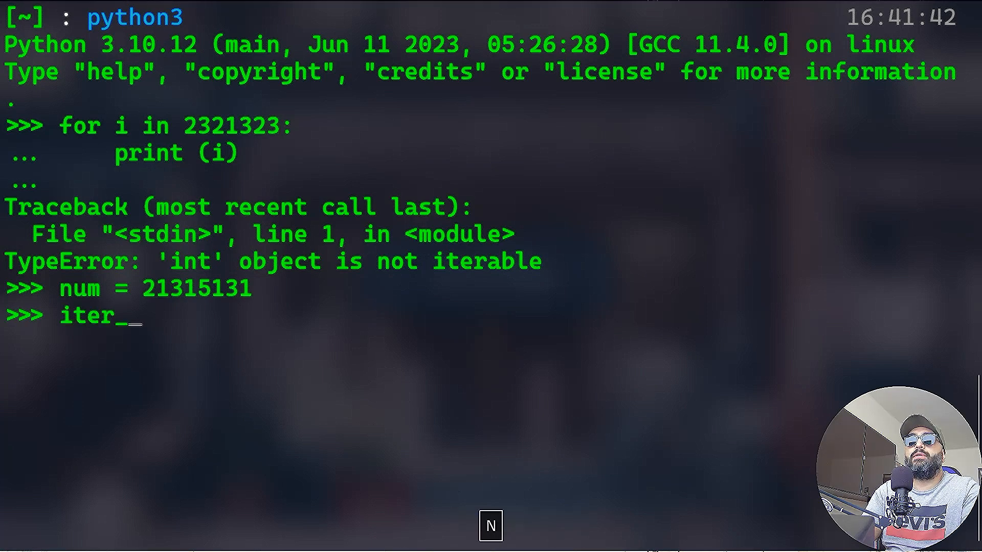
pyautogui.write('num =')
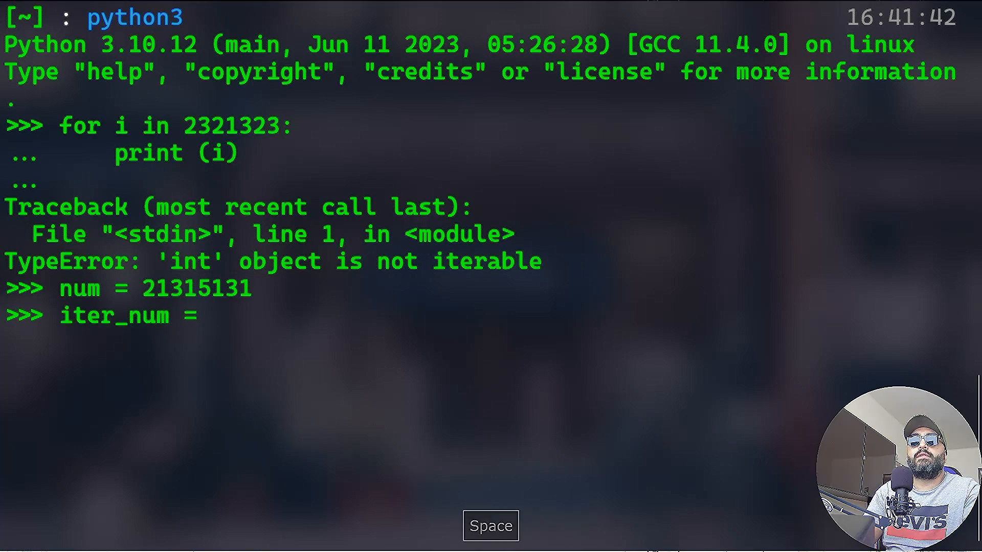
pyautogui.write('[int')
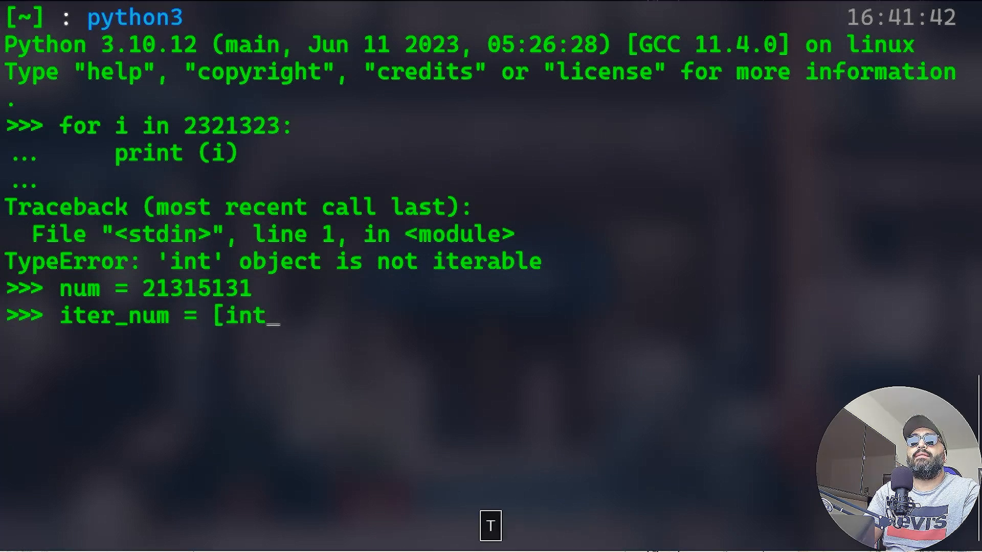
pyautogui.write('(d')
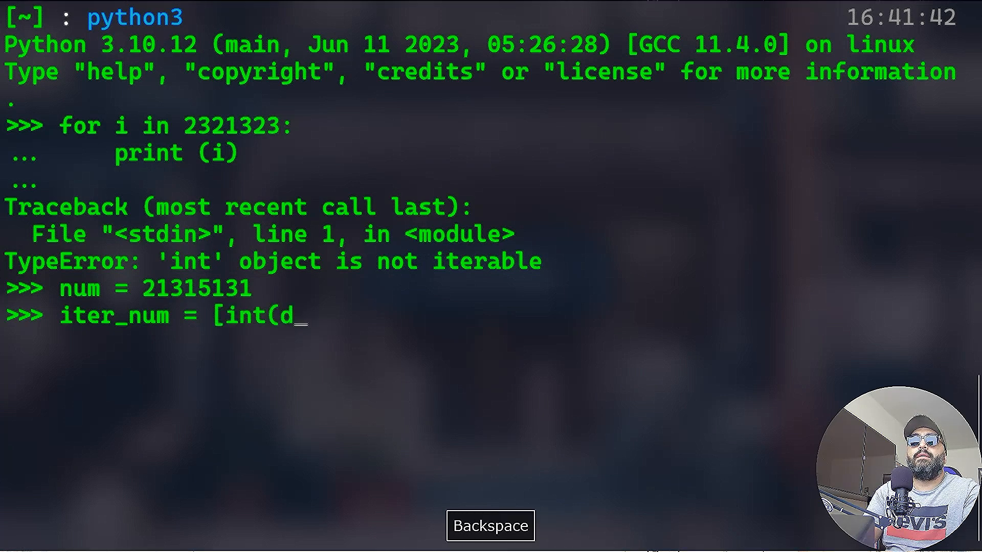
pyautogui.write(') for d')
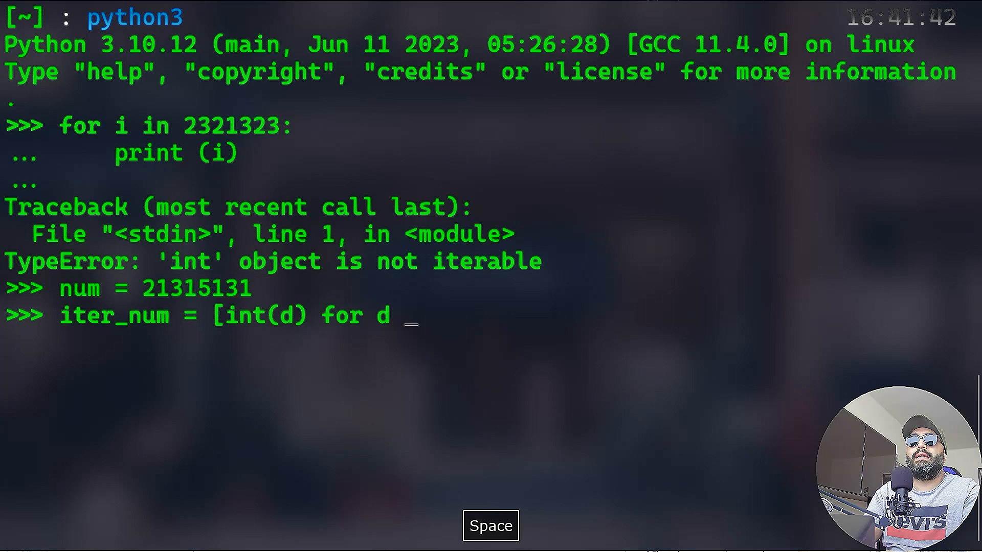
pyautogui.write('in')
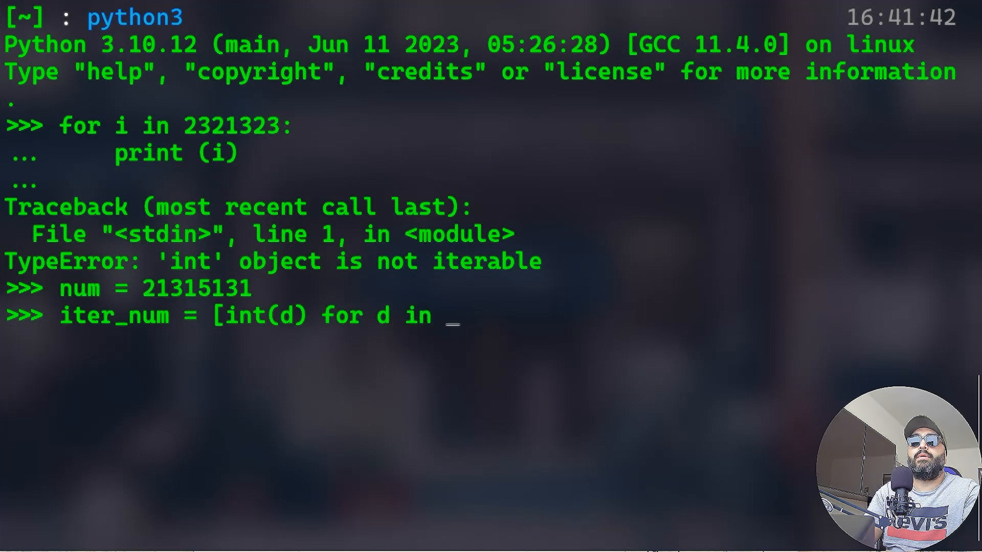
pyautogui.write('str')
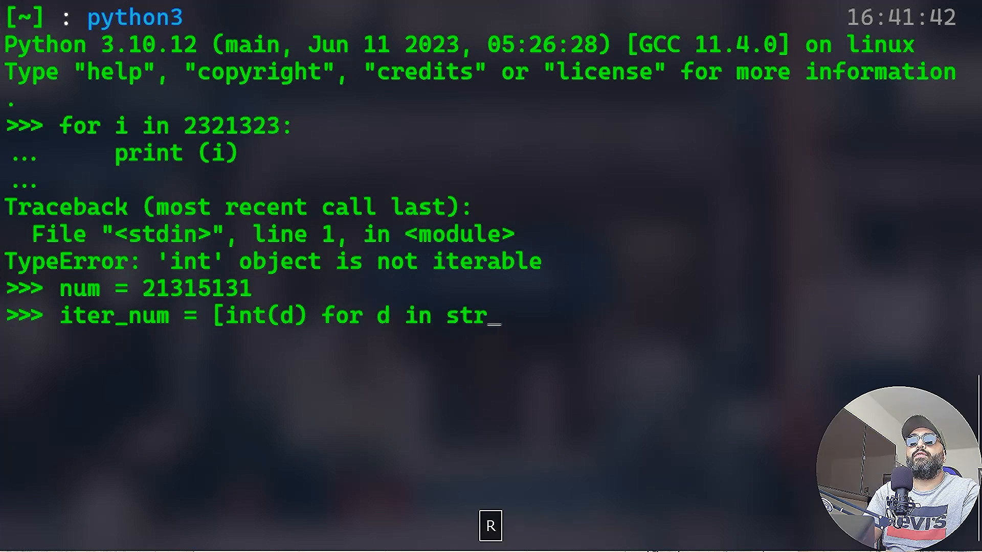
pyautogui.write('(num')
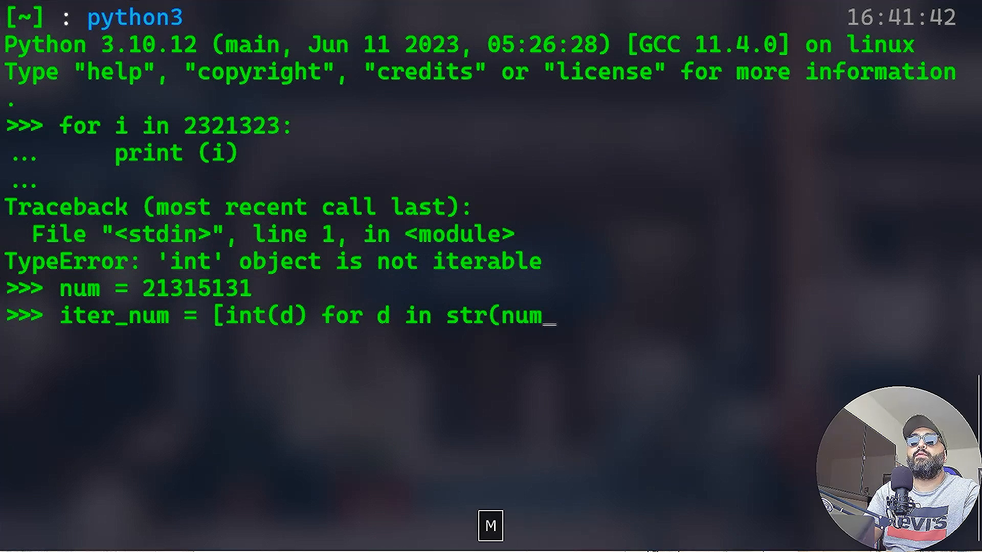
pyautogui.write(')]')
pyautogui.write('for')
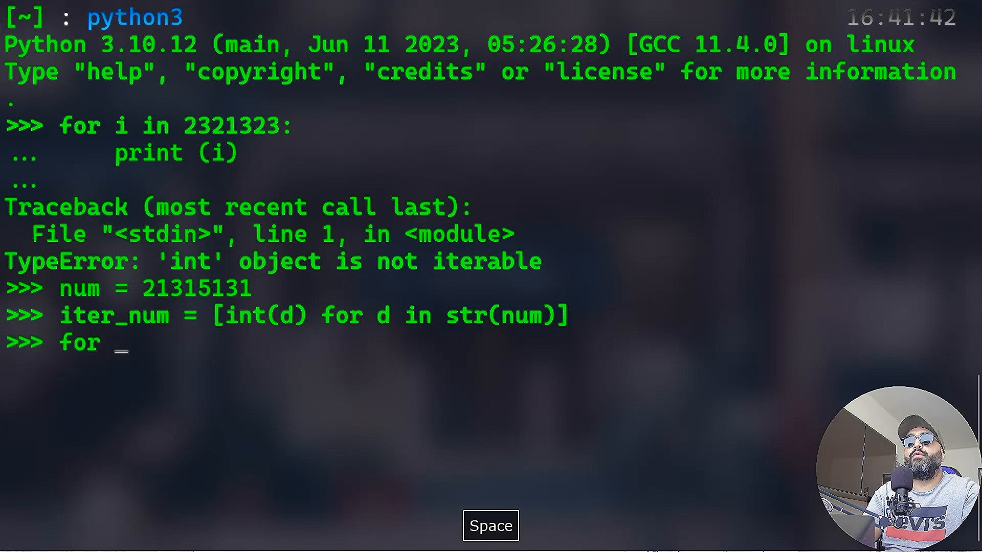
# Loop over iter_num, printing each digit with print(x).
pyautogui.write('x in')
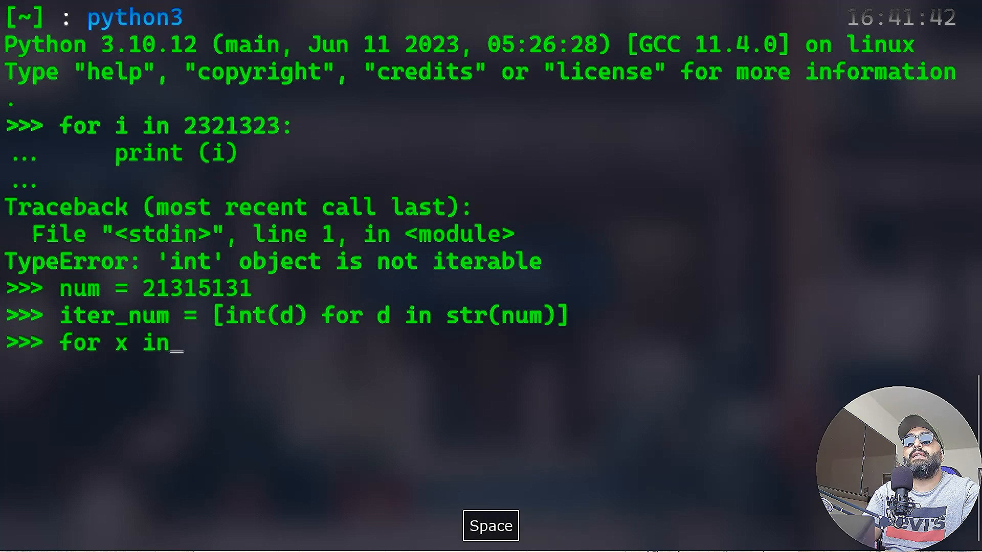
pyautogui.write('iter(')
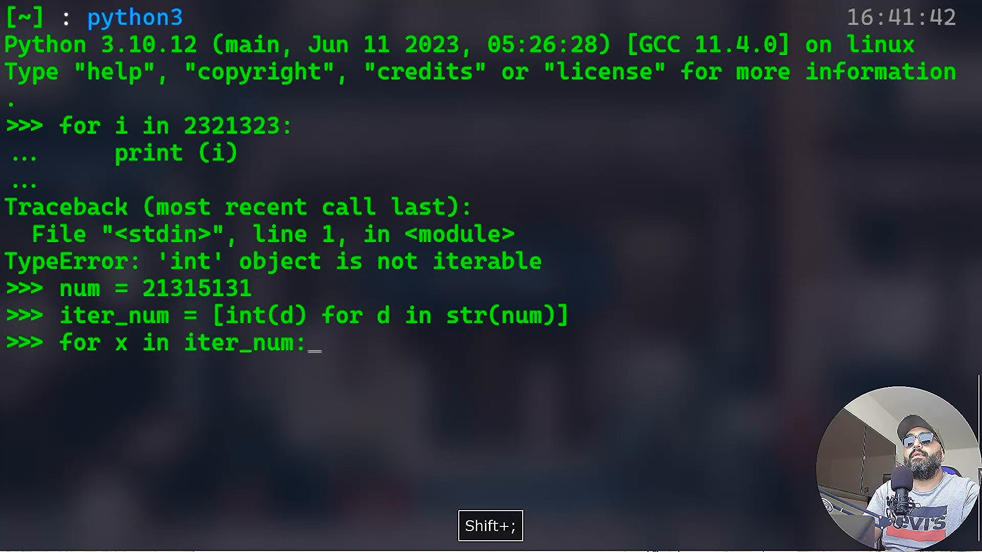
pyautogui.write('print(x)')
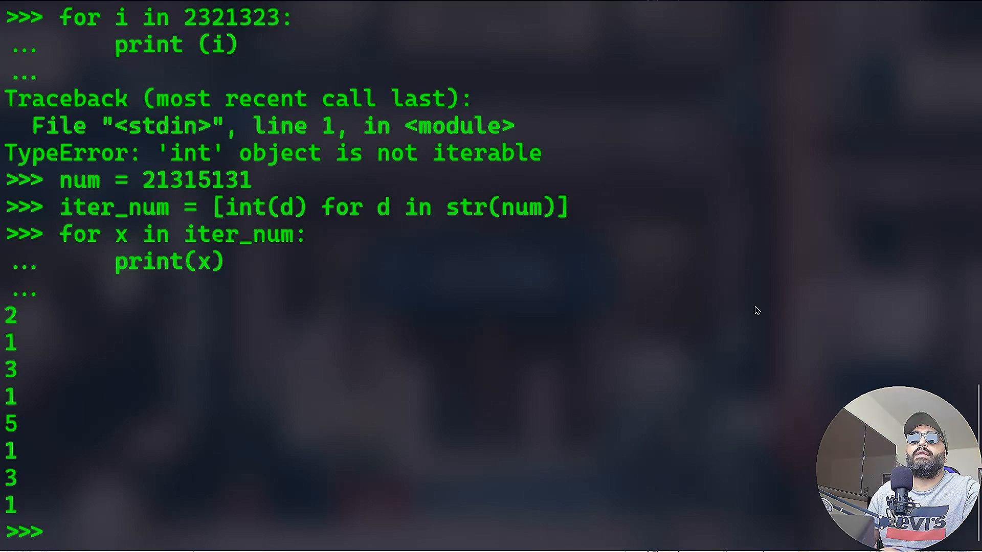
pyautogui.moveTo(465, 511)
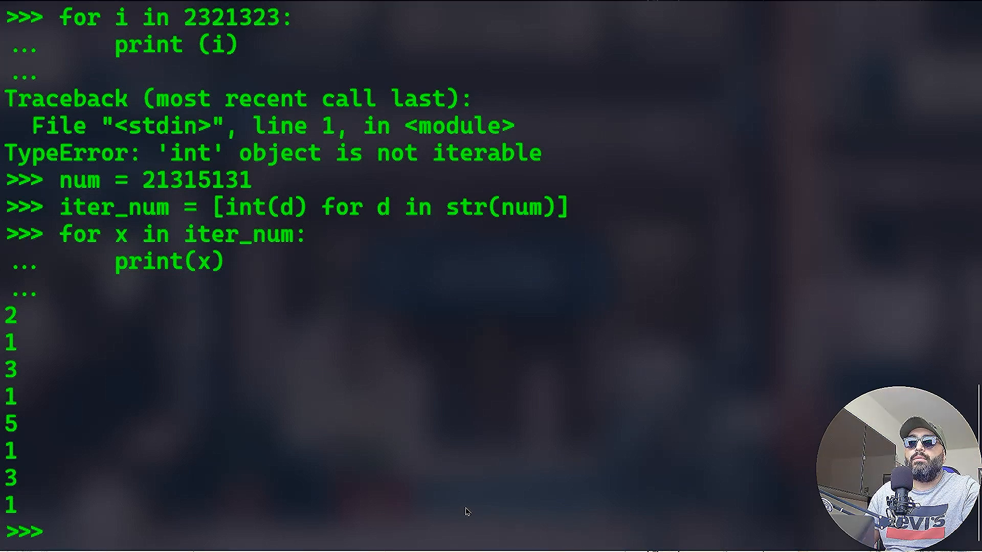
pyautogui.click(356, 540)
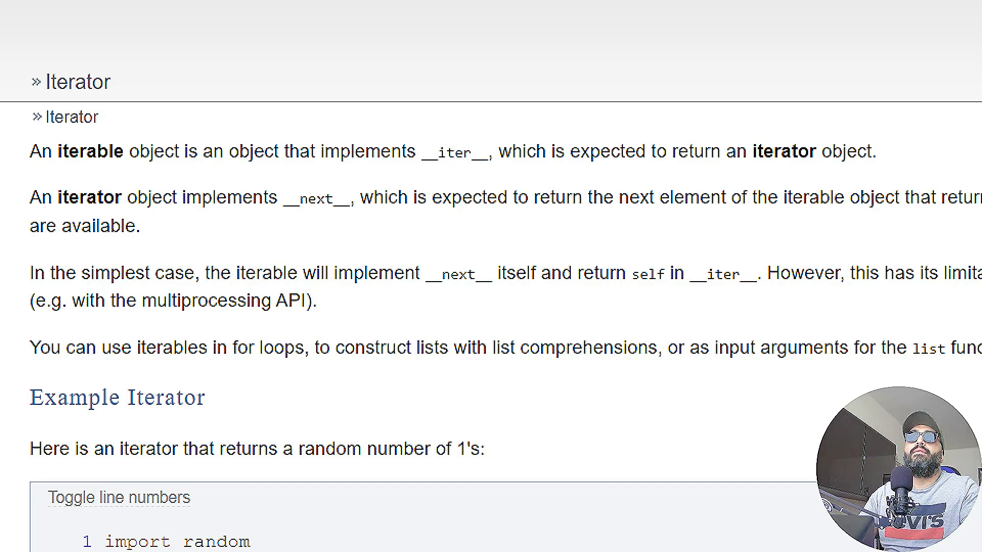
# Scroll through the Python Wiki Iterator article's iterable and iterator definitions.
pyautogui.hscroll(3)
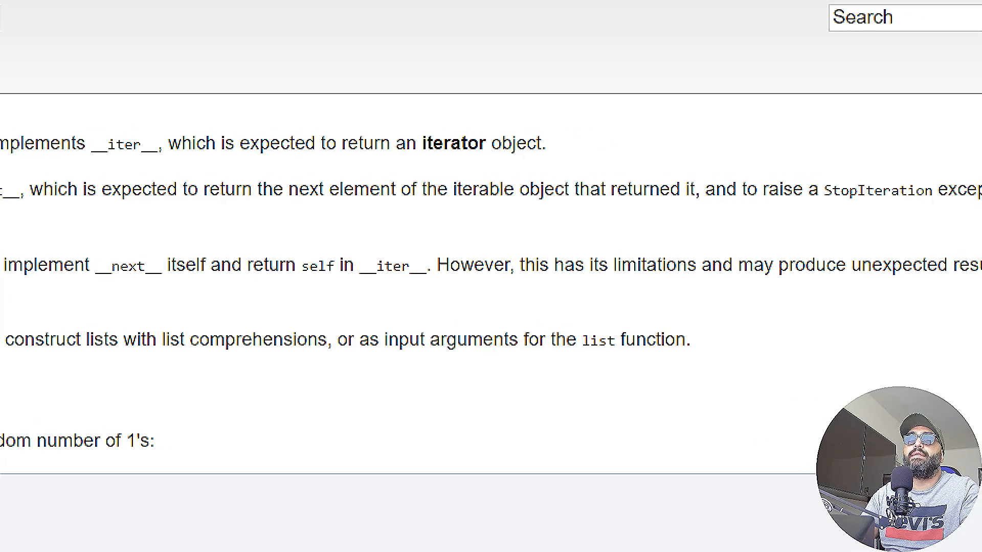
pyautogui.hscroll(3)
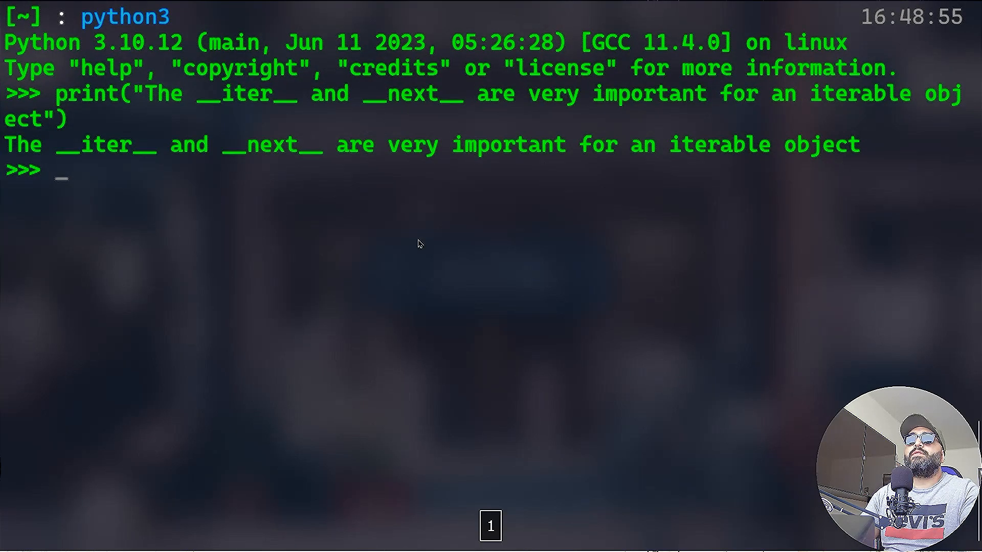
pyautogui.moveTo(836, 283)
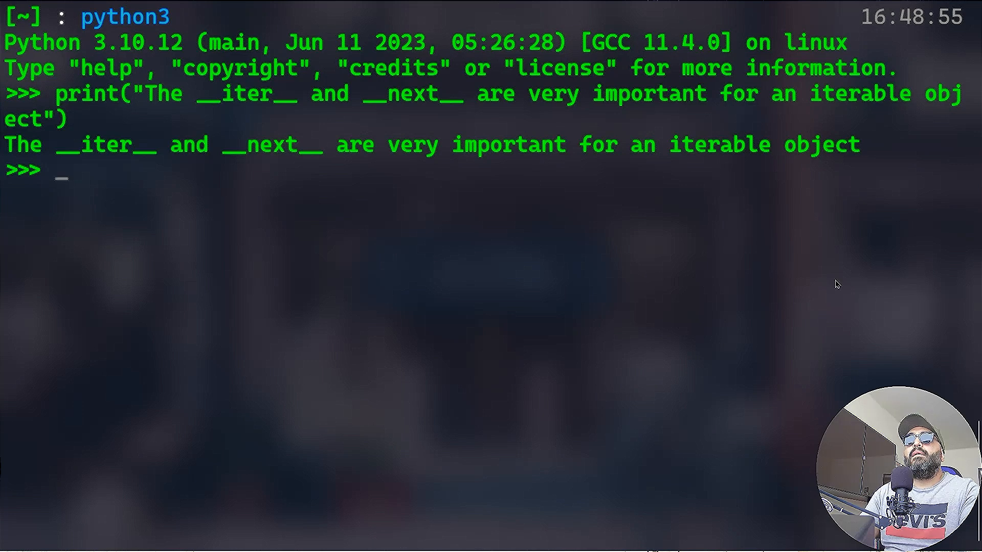
# Define numbers as the list 1 through 10.
pyautogui.write('u')
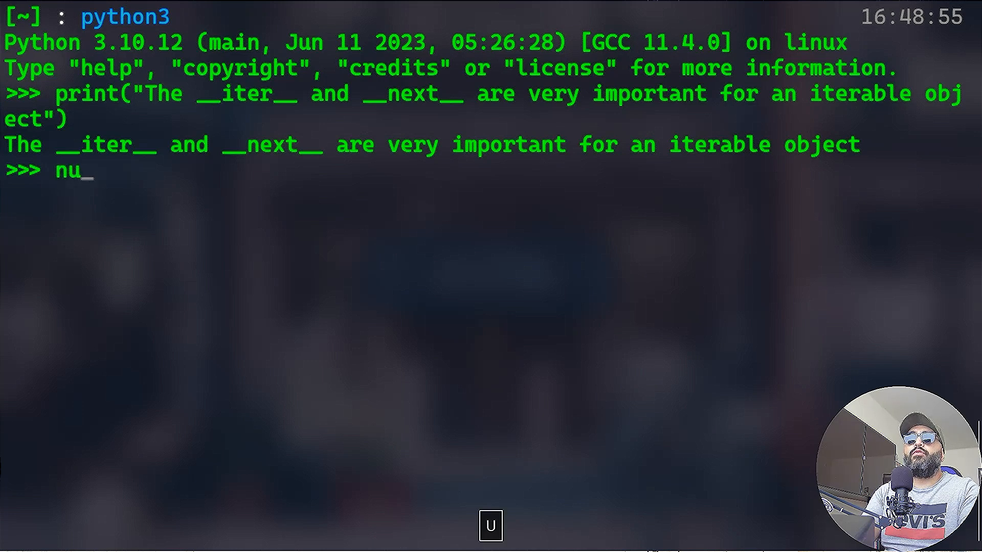
pyautogui.write('mbers')
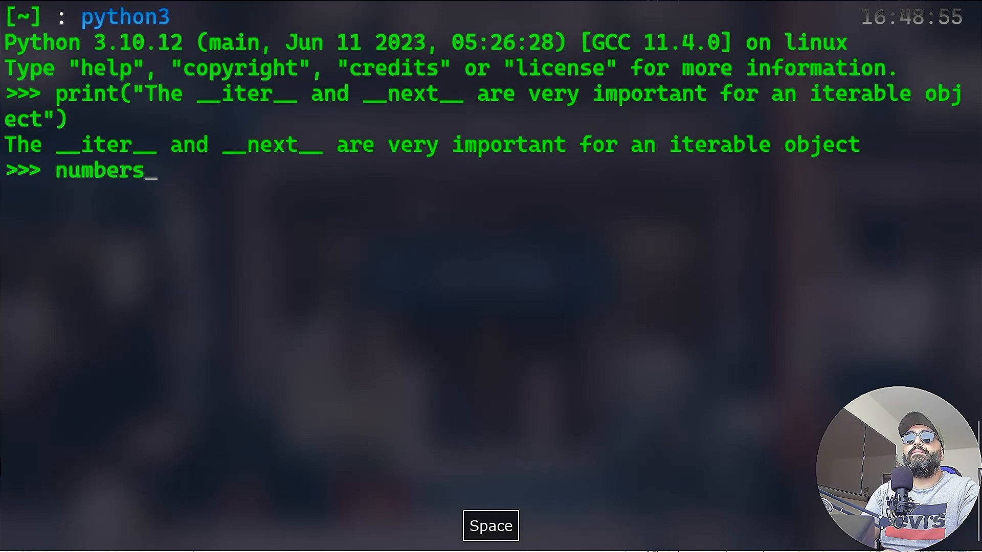
pyautogui.write('=')
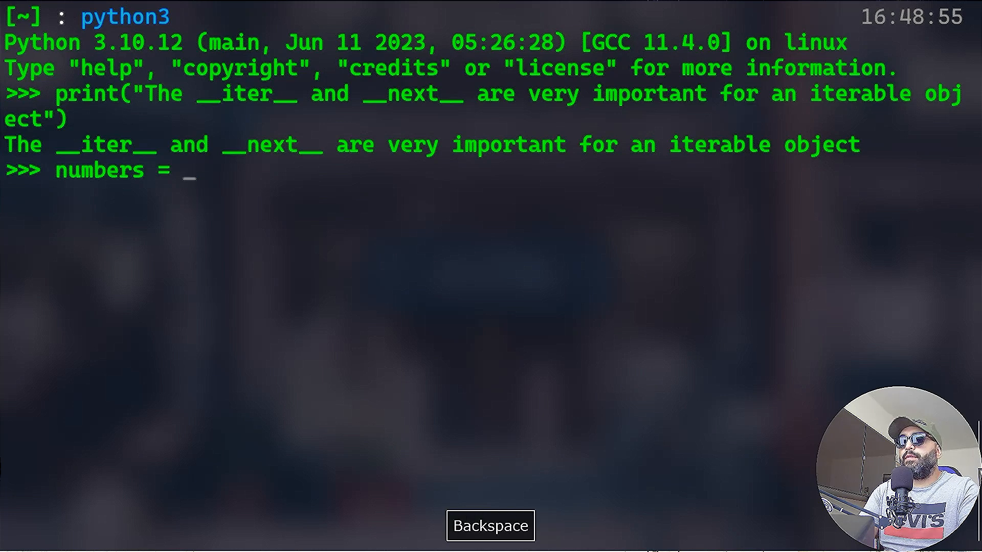
pyautogui.write('[1.2.')
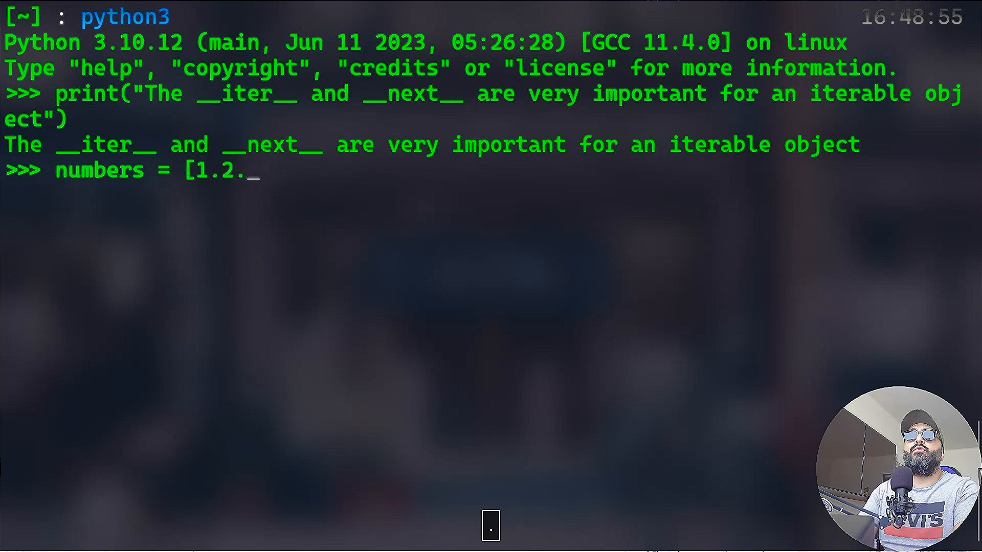
pyautogui.write('3,4,5,')
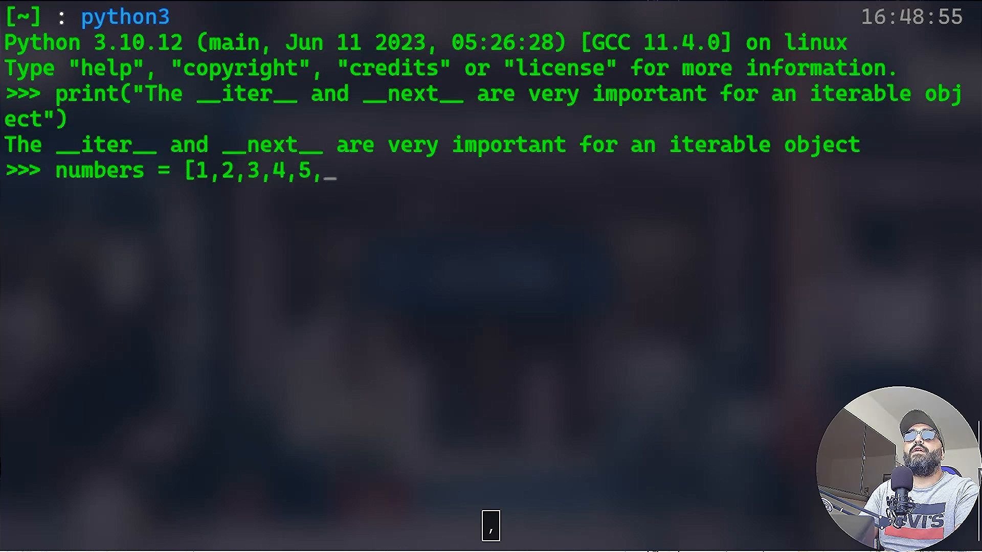
pyautogui.write('6,7,8,9,10')
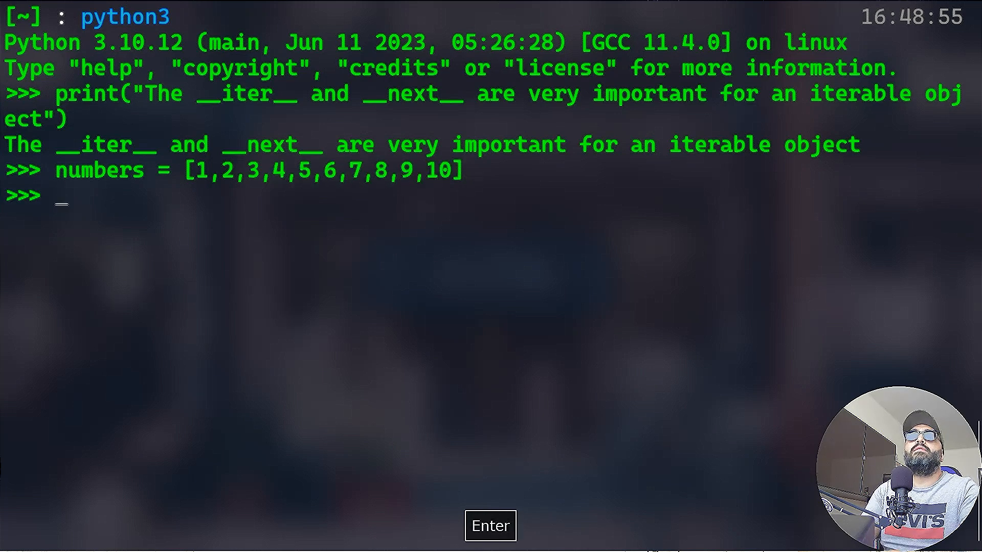
# Create iterator from numbers.__iter__().
pyautogui.write('iter')
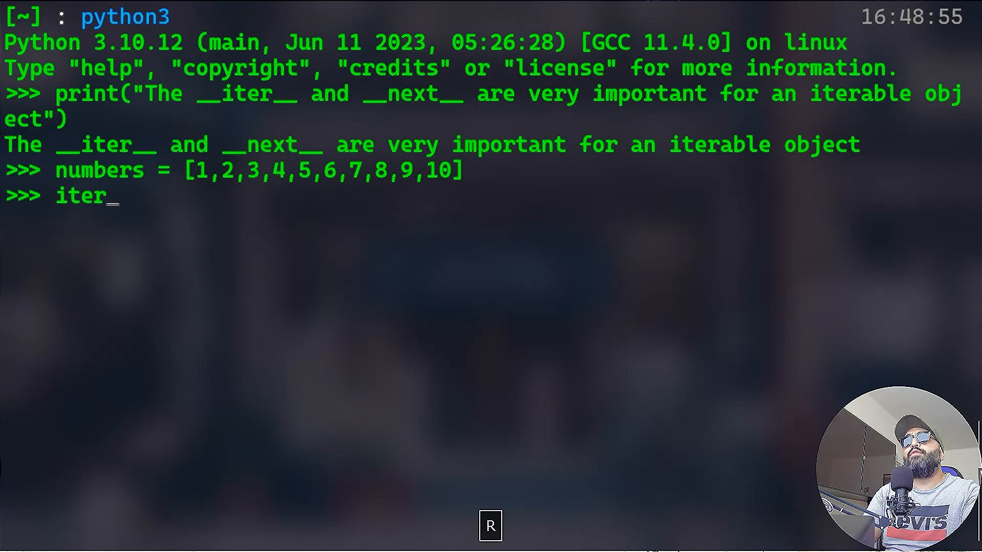
pyautogui.write('ator =')
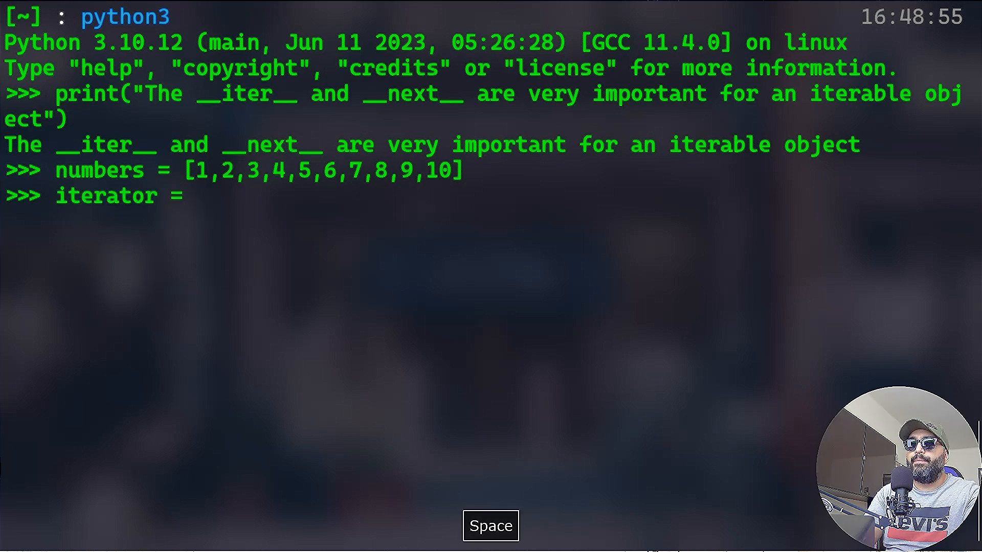
pyautogui.write('numbers')
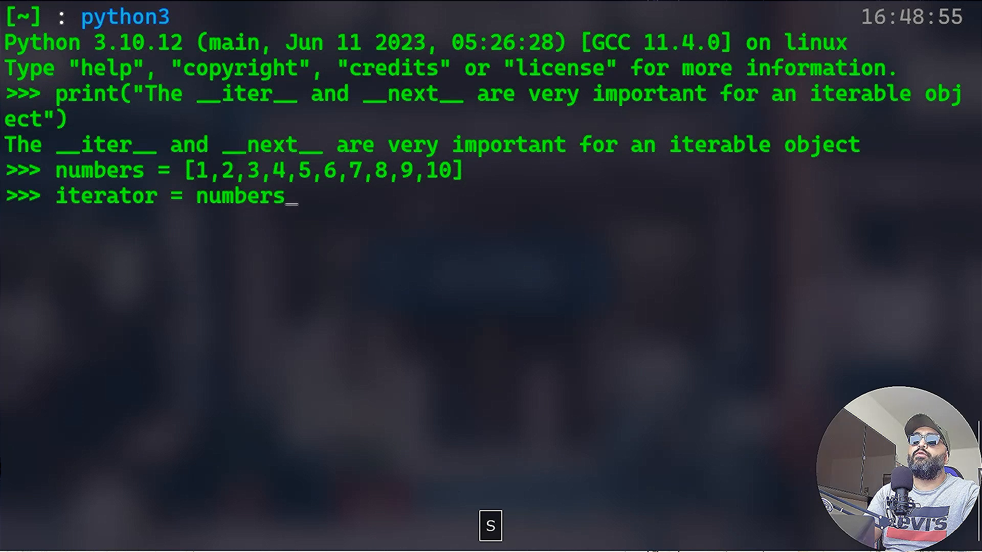
pyautogui.write('.__')
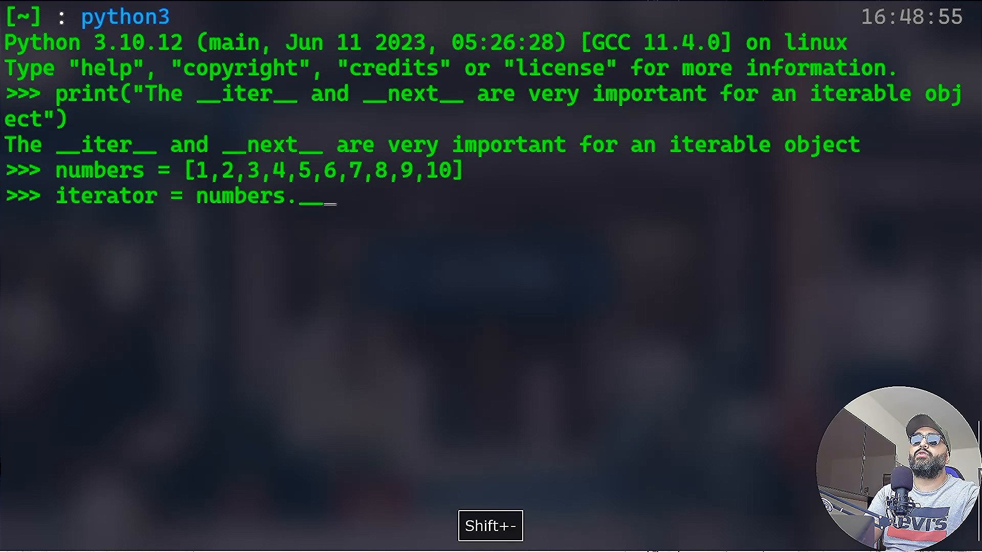
pyautogui.write('iter__()')
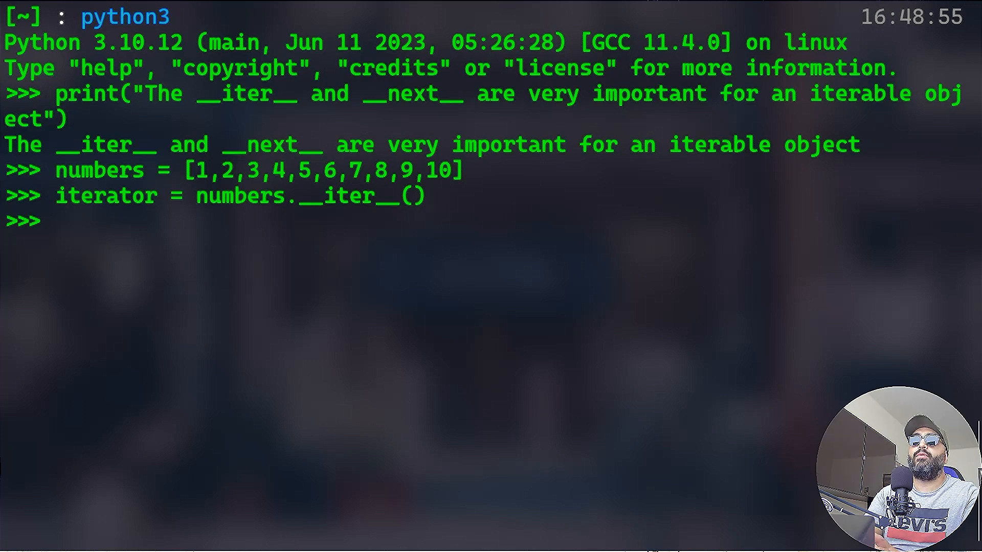
# Print iterator.__next__() three times, showing 1, 2 and 3.
pyautogui.write('print(')
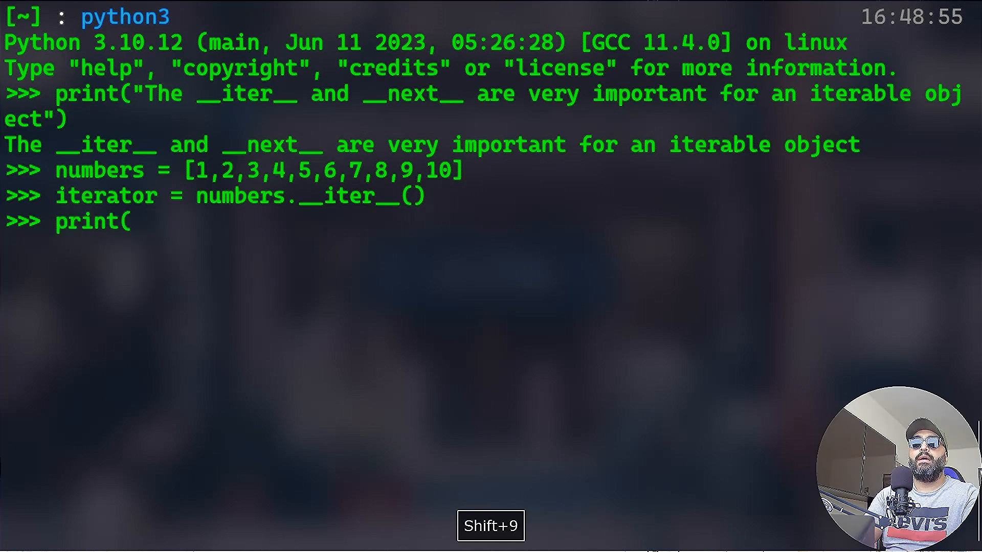
pyautogui.write('it')
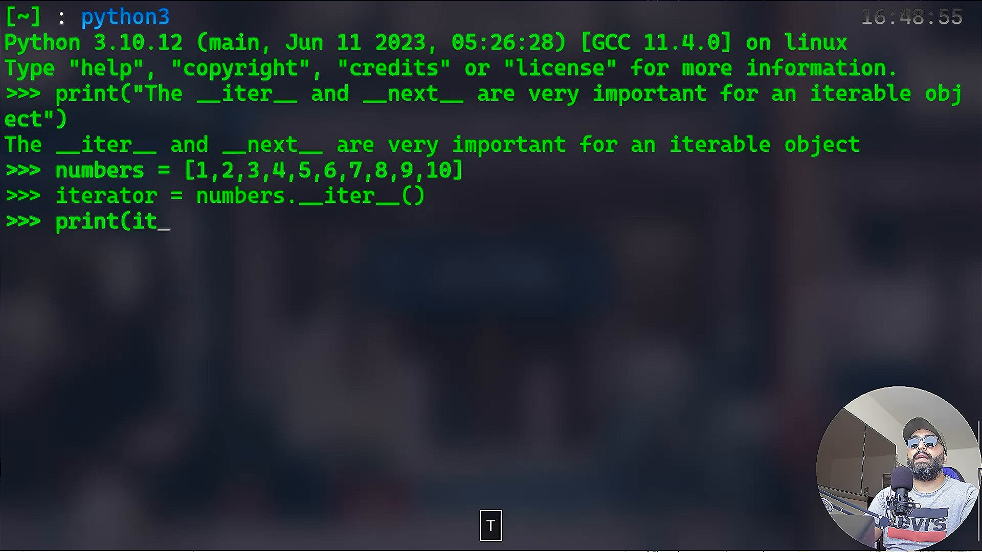
pyautogui.write('erator')
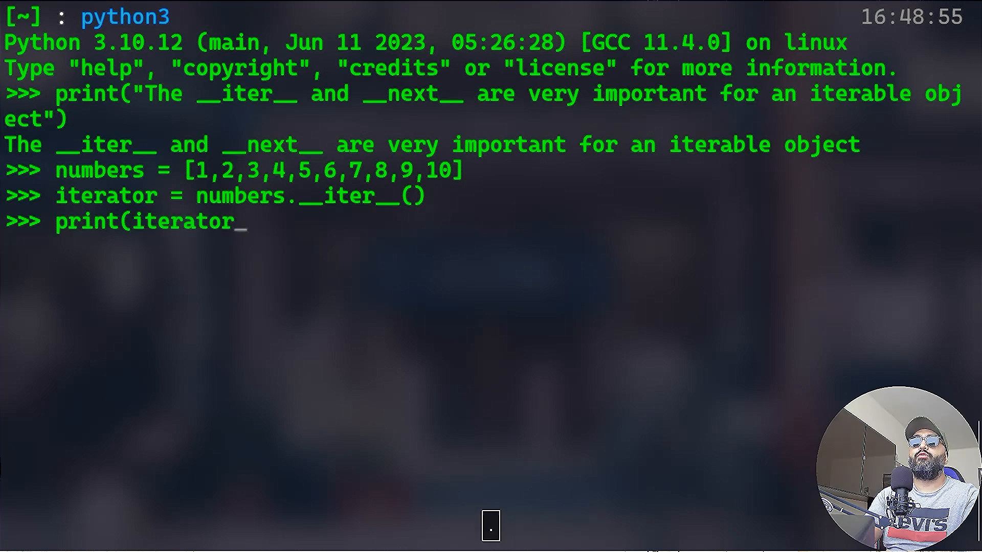
pyautogui.write('.__n')
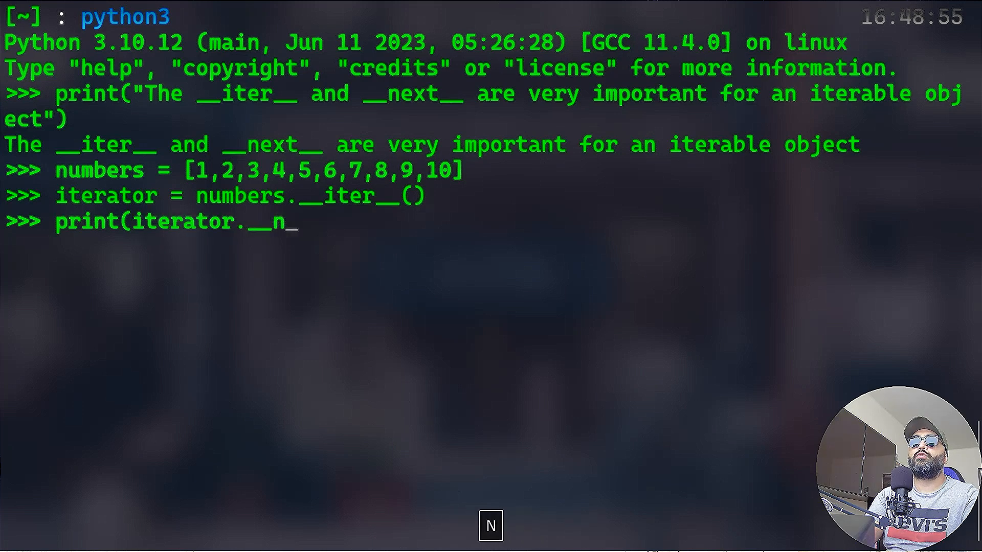
pyautogui.write('ext__(')
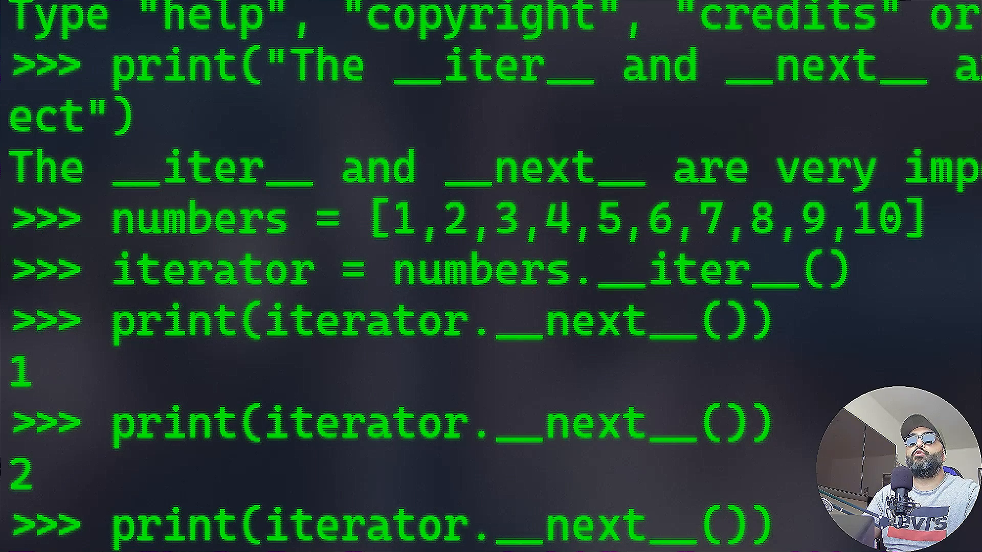
pyautogui.scroll(-3)
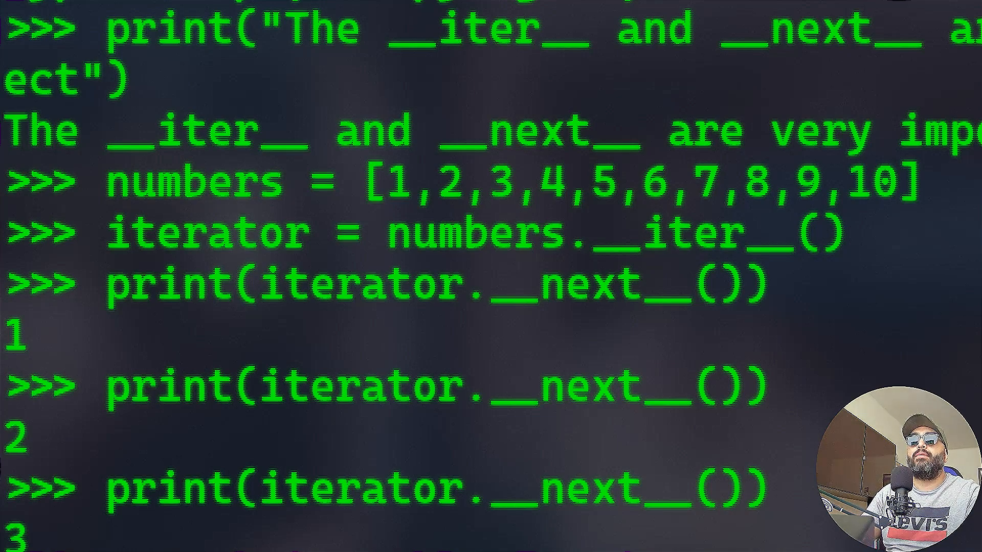
pyautogui.scroll(-3)
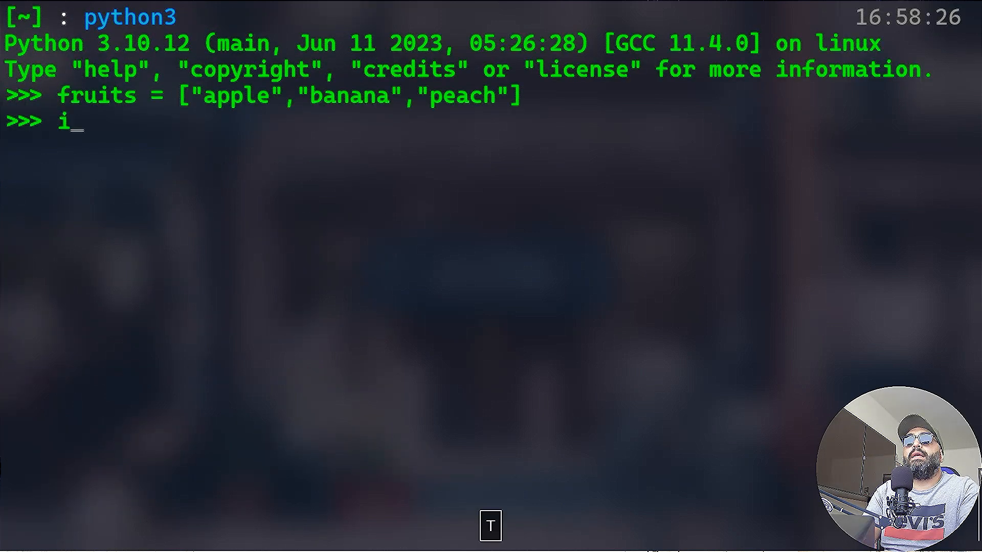
# Create iterator from fruits and confirm its type is list_iterator.
pyautogui.write('terator')
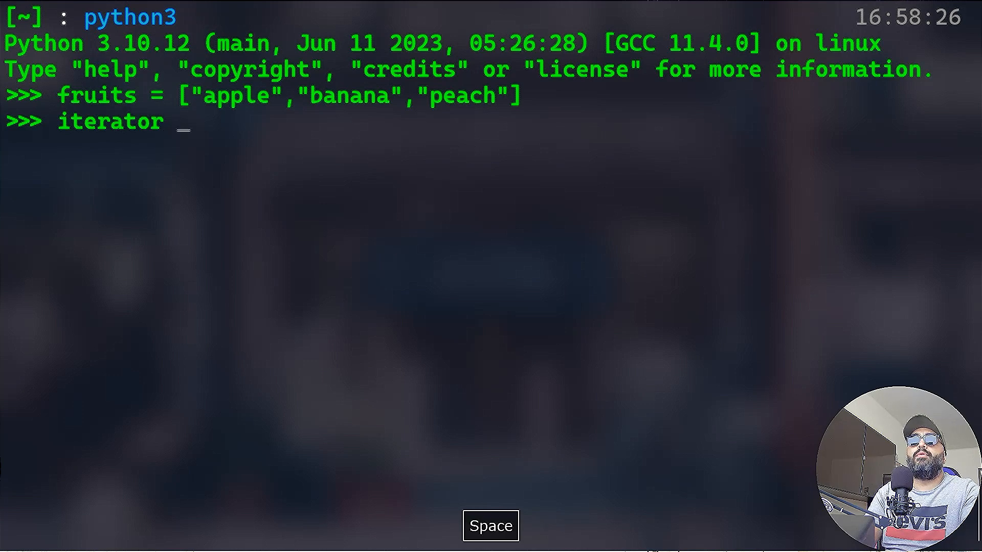
pyautogui.write('= iter')
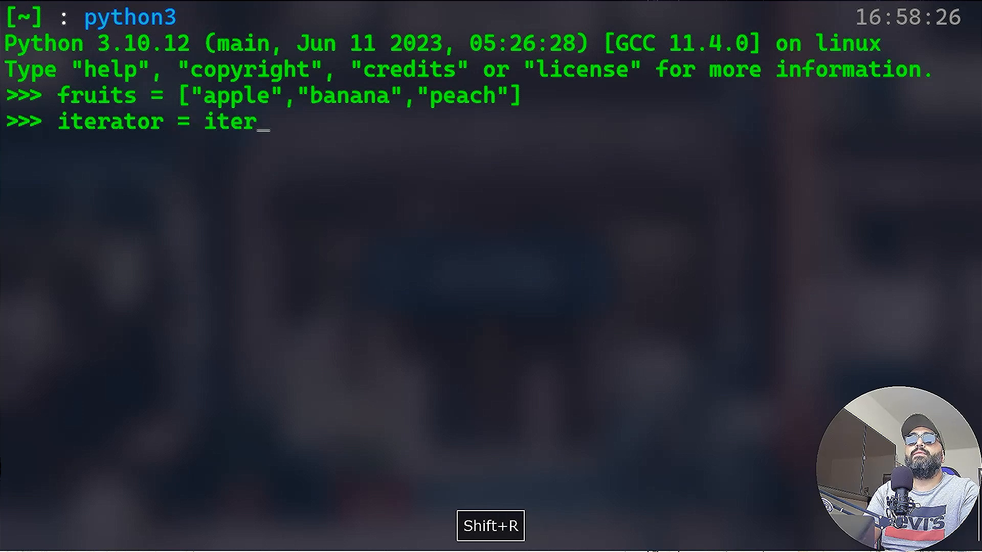
pyautogui.write('(fruits')
pyautogui.write('ty')
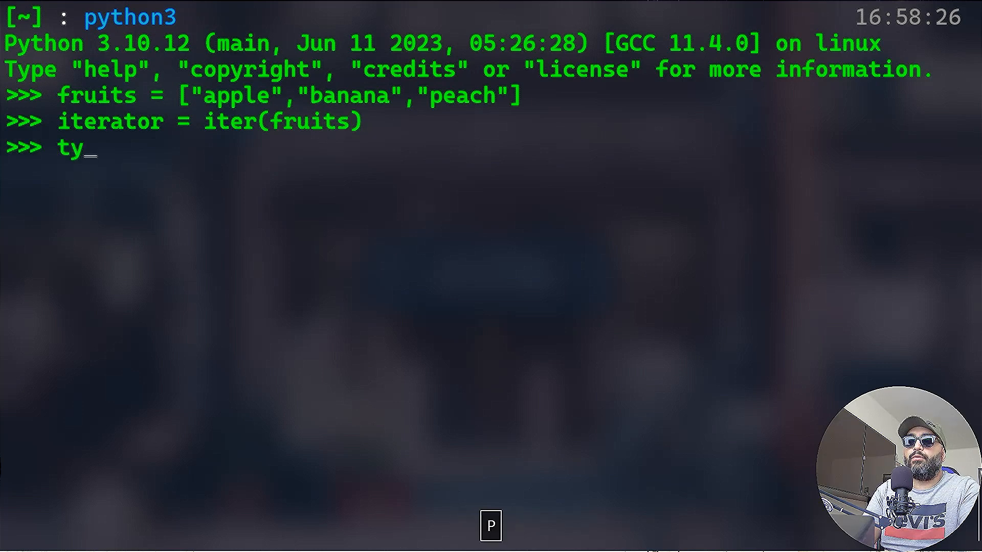
pyautogui.write('pe(iye')
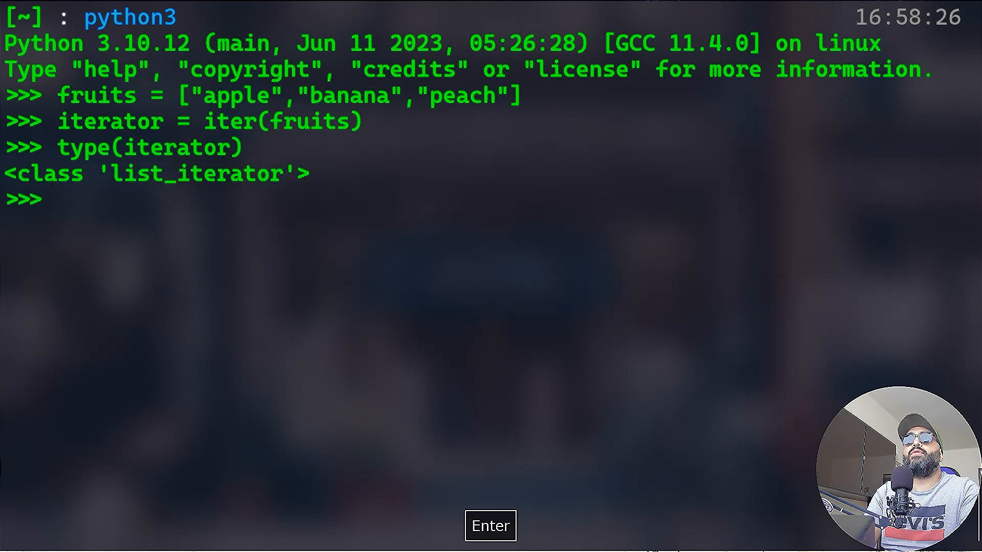
# Print next(iterator) repeatedly: apple, banana, peach, then StopIteration.
pyautogui.write('p')
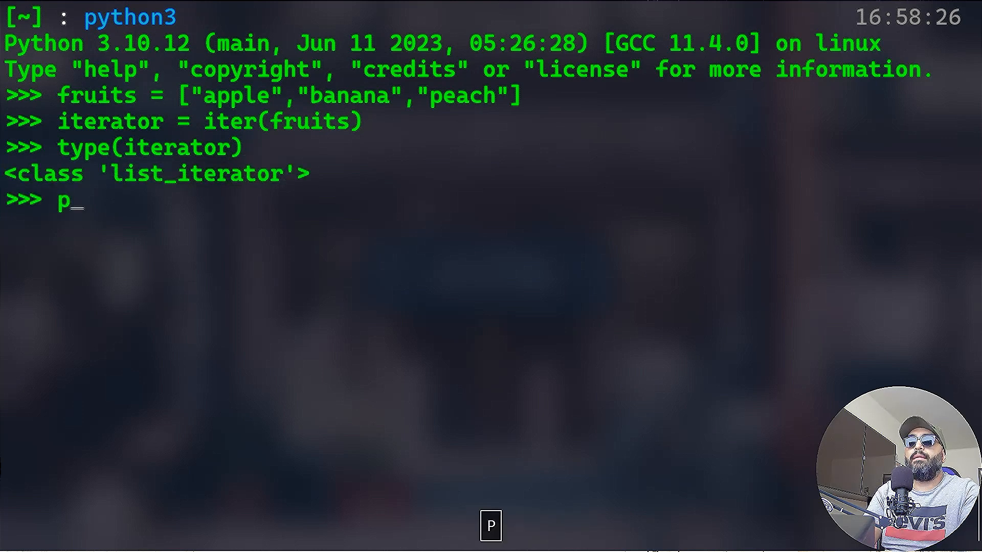
pyautogui.write('rint(next')
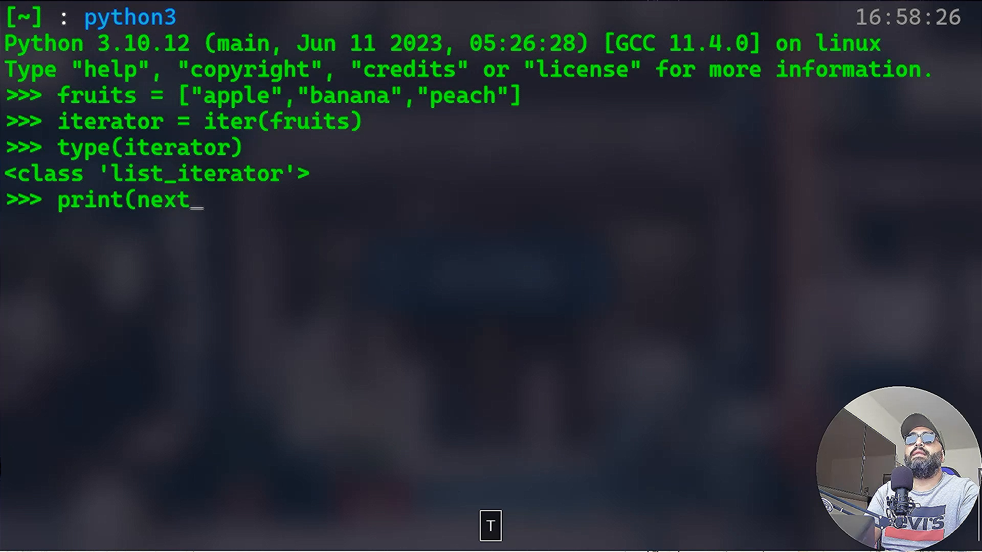
pyautogui.write('(iterator')
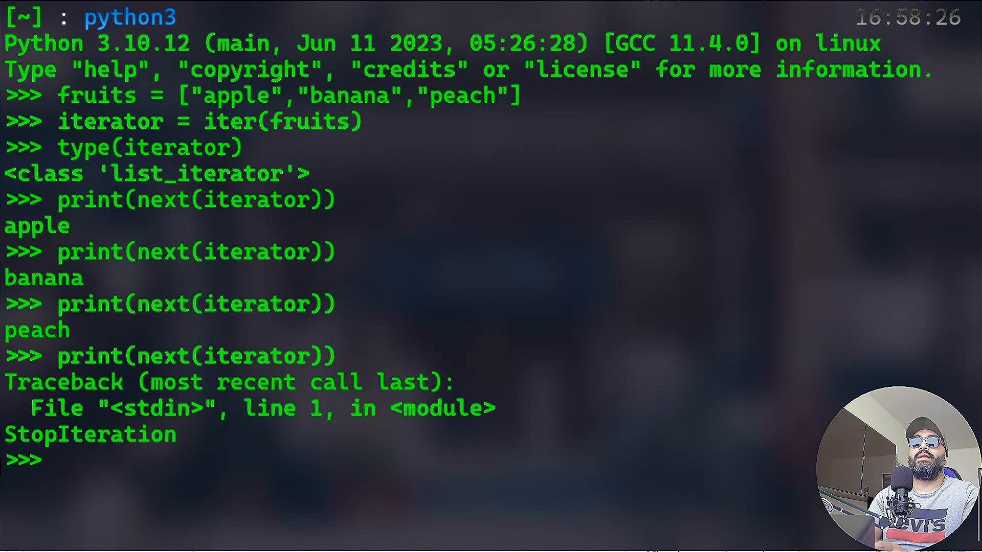
pyautogui.write('animals =')
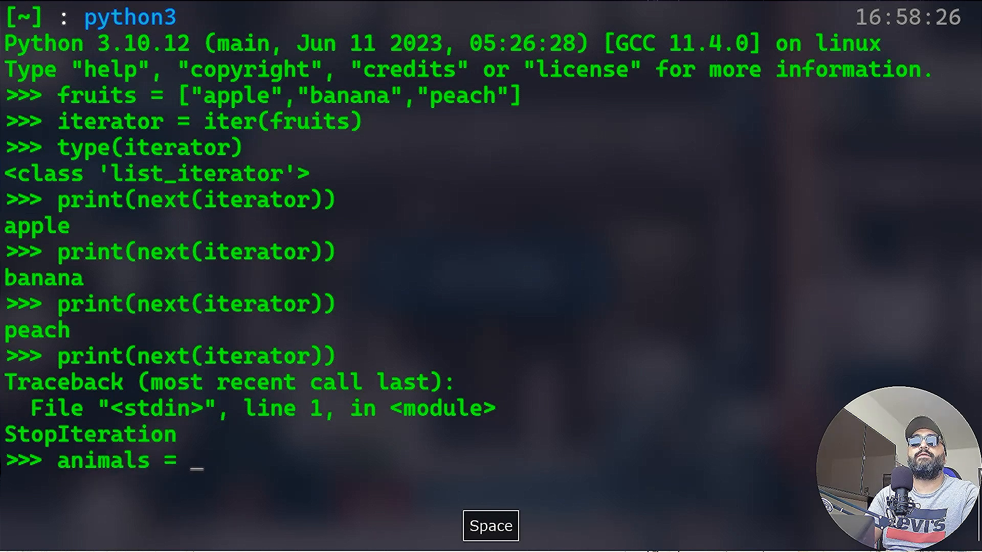
# Define animals as elephant, sealion, beaver and make an iterator with iter(animals).
pyautogui.write('["elephant","sealion","beaver"]')
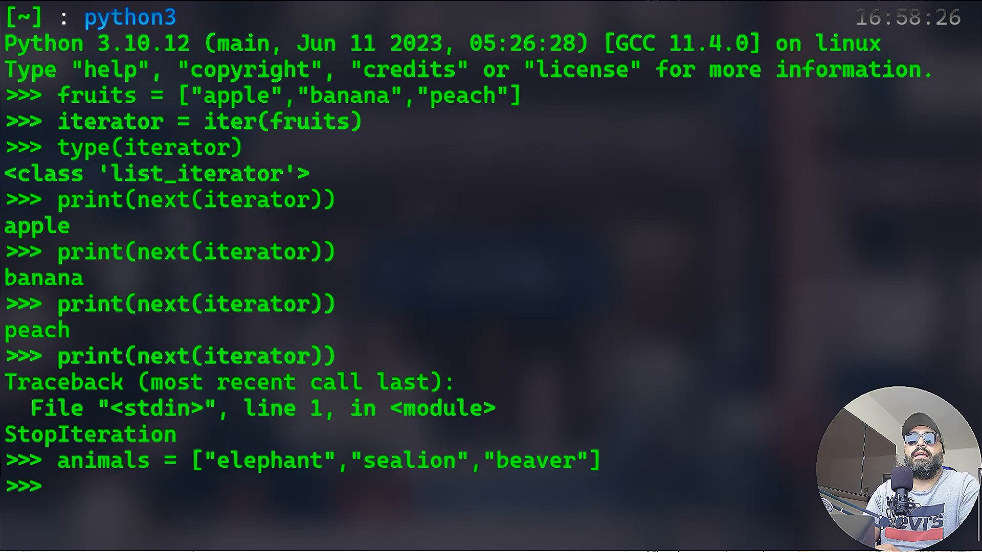
pyautogui.write('iterator =')
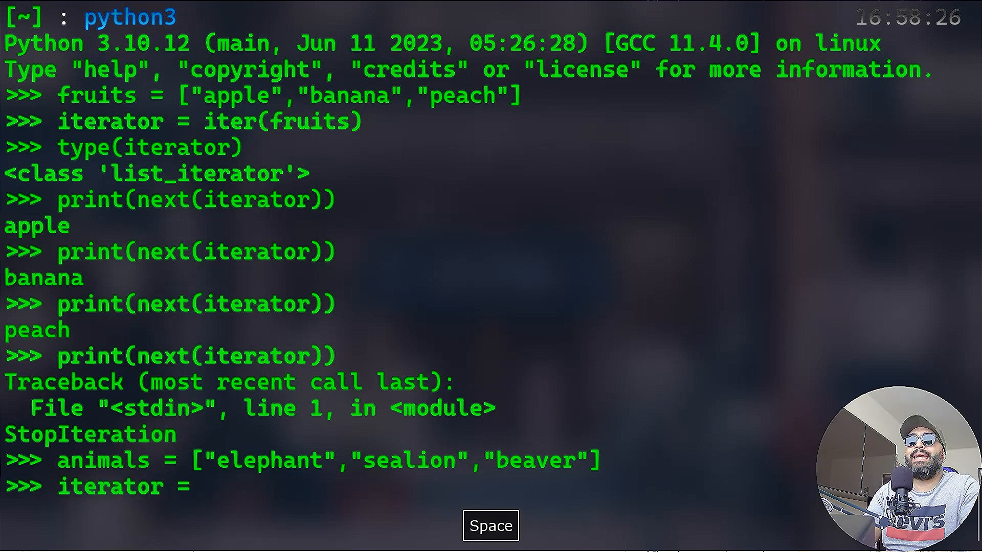
pyautogui.write('iter(animals')
pyautogui.write('while')
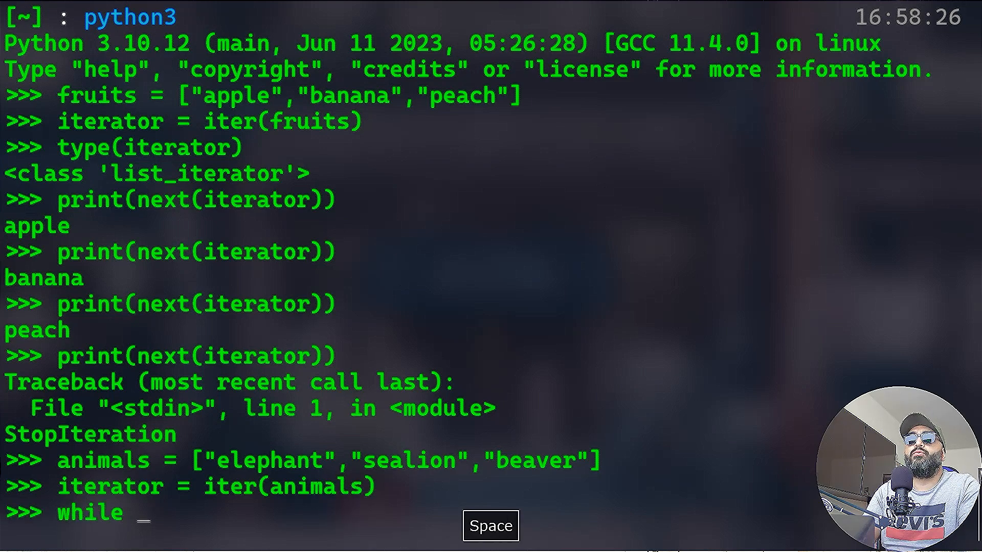
# Write a while True try/except StopIteration loop printing next(iterator).
pyautogui.write('True:')
pyautogui.write('try:')
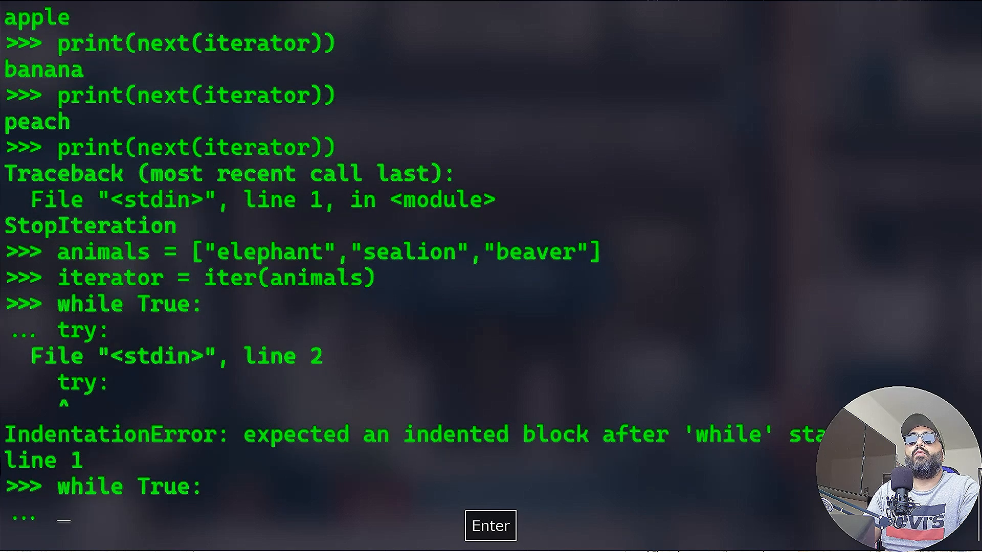
pyautogui.write('animal =')
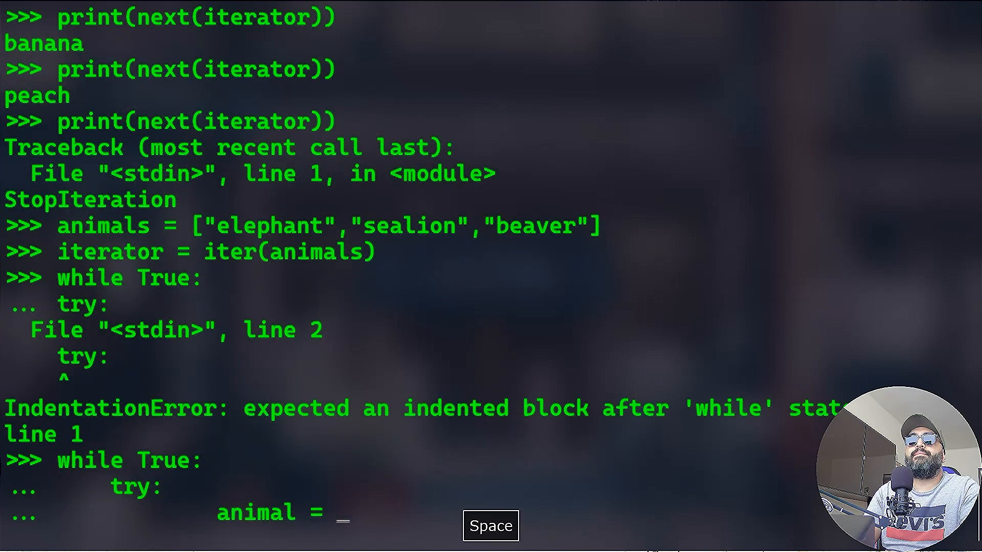
pyautogui.press('space')
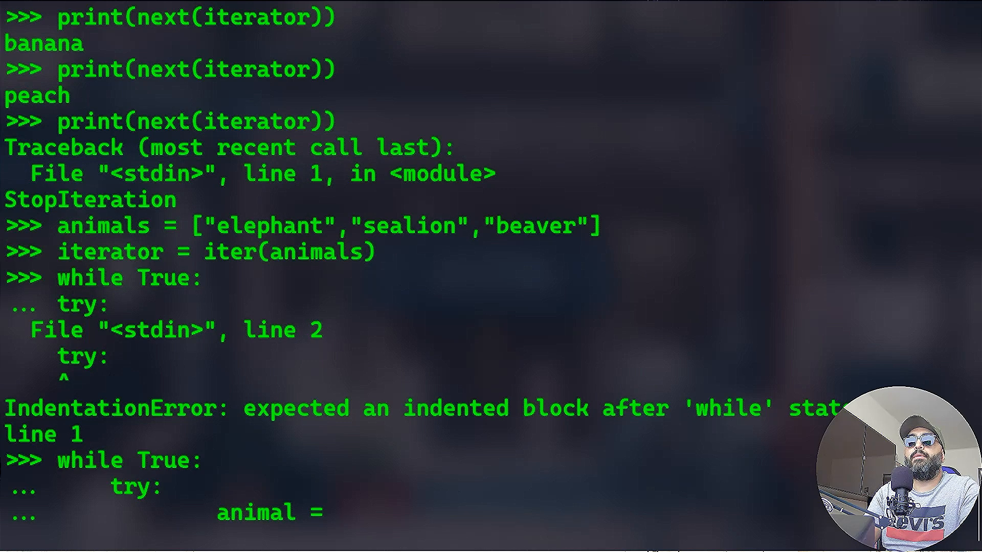
pyautogui.write('next(iterator')
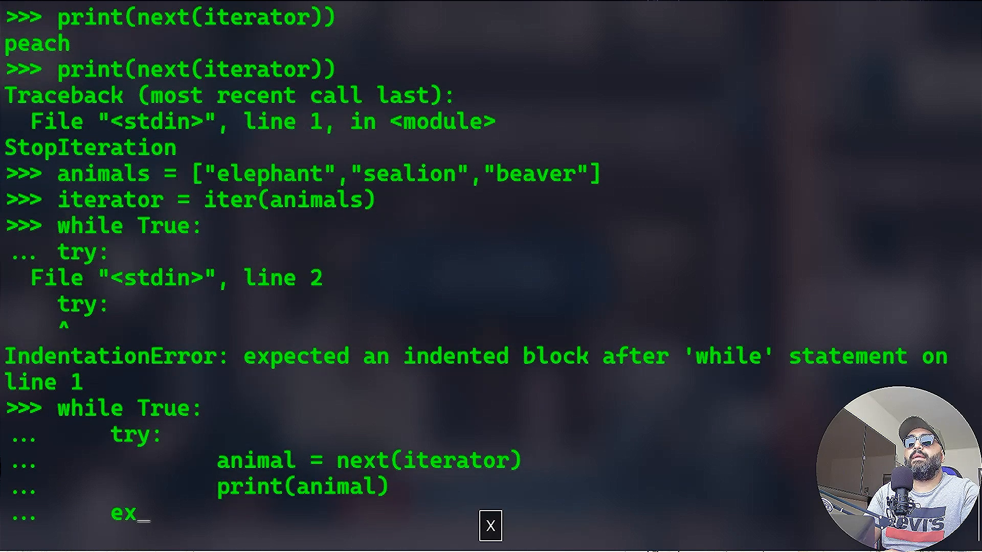
pyautogui.write('xcept StopI')
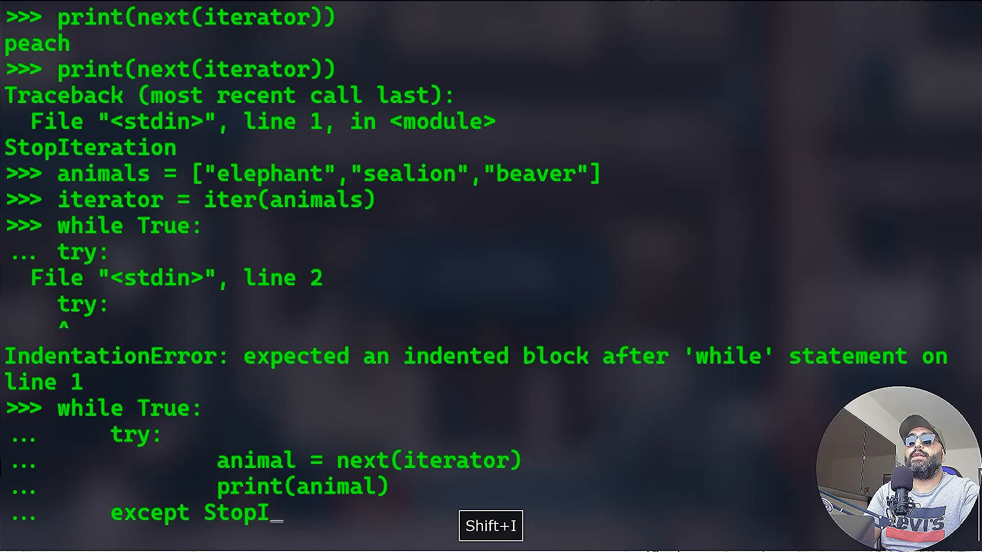
pyautogui.write('teration:')
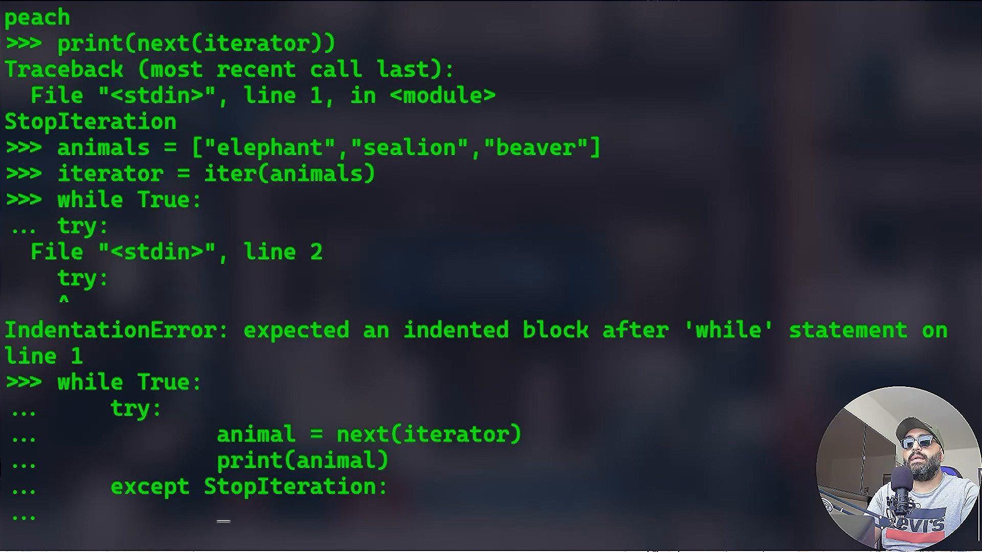
pyautogui.press('Enter')
pyautogui.write('class Collecti')
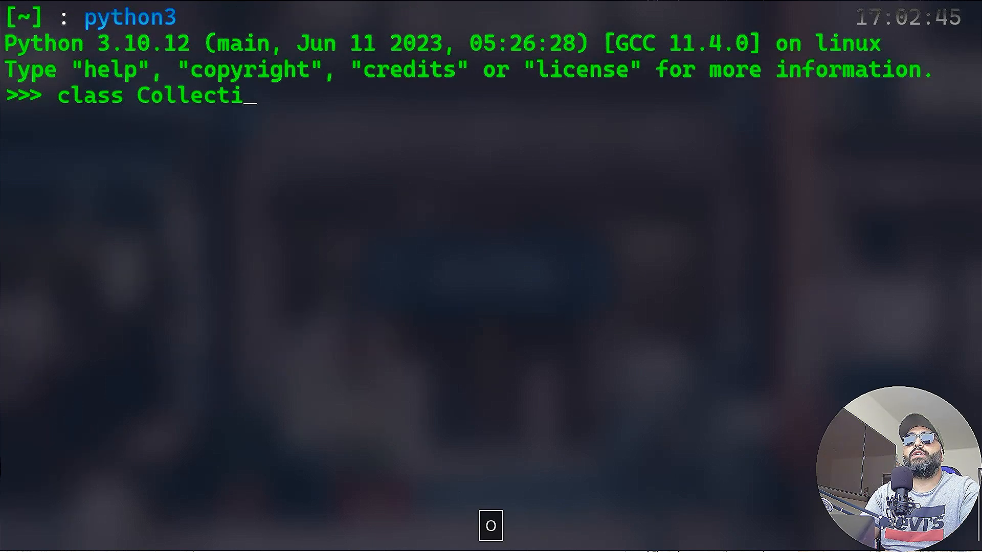
# Start class Collection with an empty items dictionary and an add(key, value) method.
pyautogui.write('on(object):')
pyautogui.write('def __')
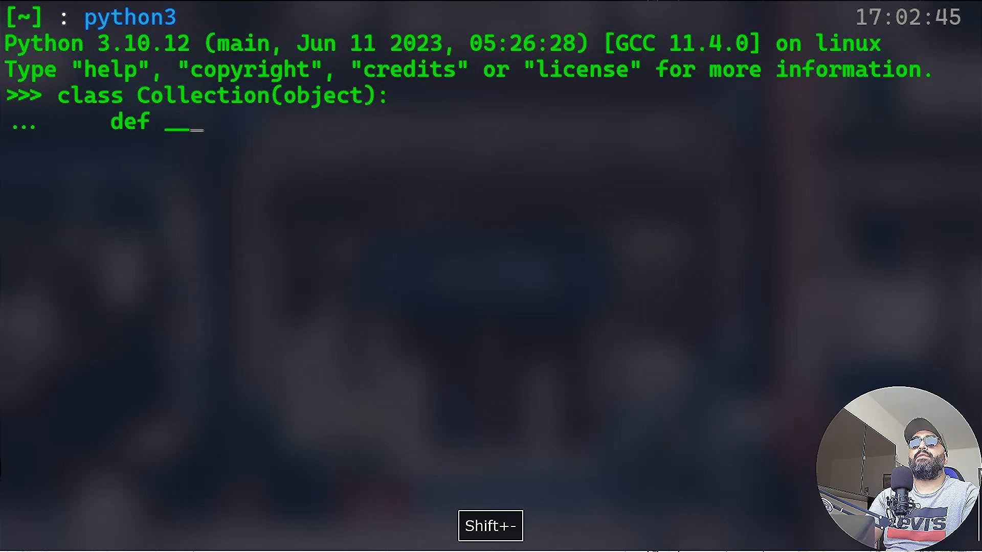
pyautogui.write('init__(')
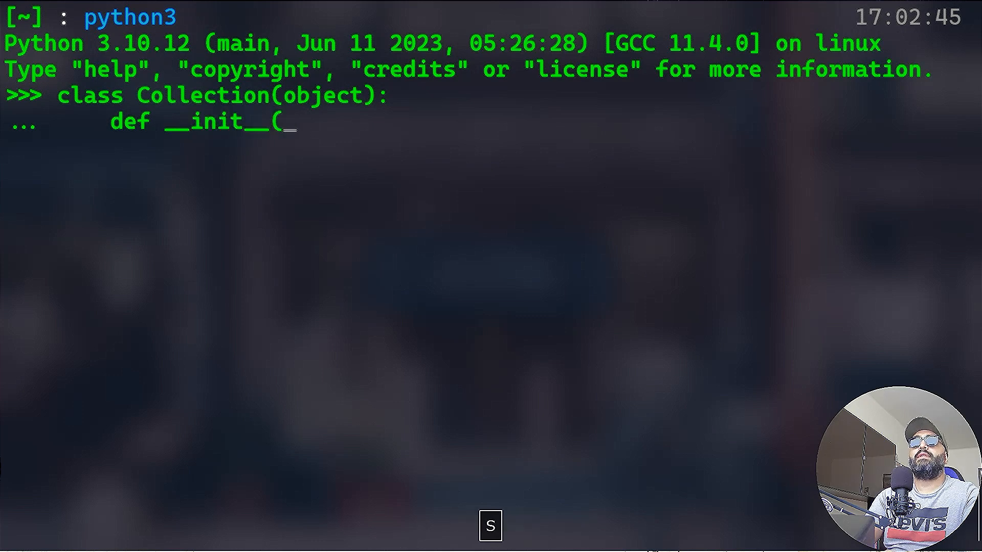
pyautogui.write('self):')
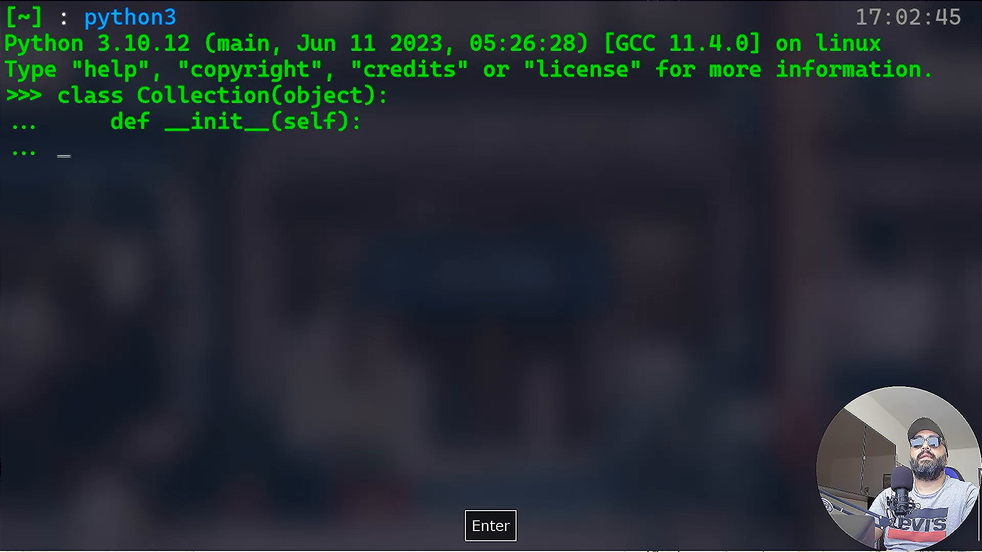
pyautogui.write('self.i')
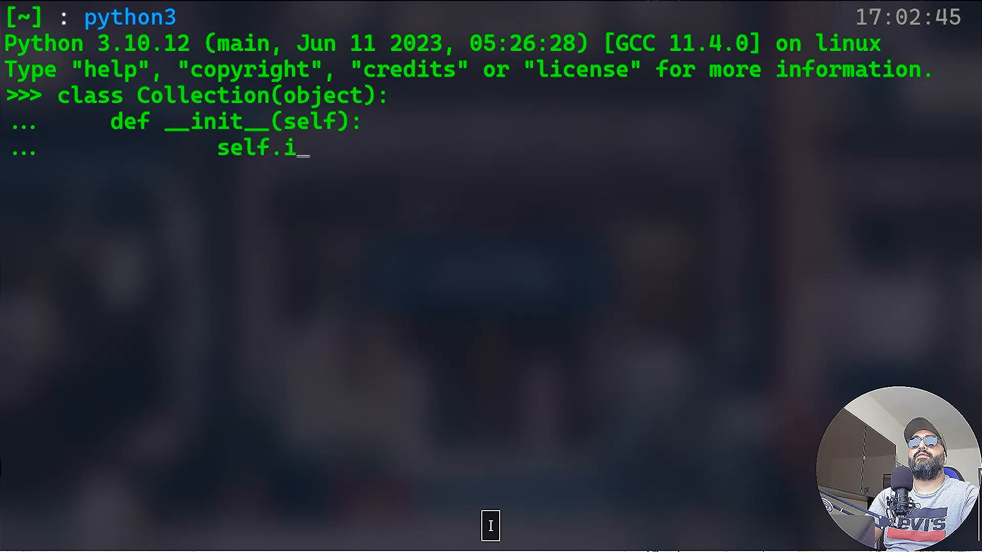
pyautogui.write('tems = {}')
pyautogui.write('def add(self')
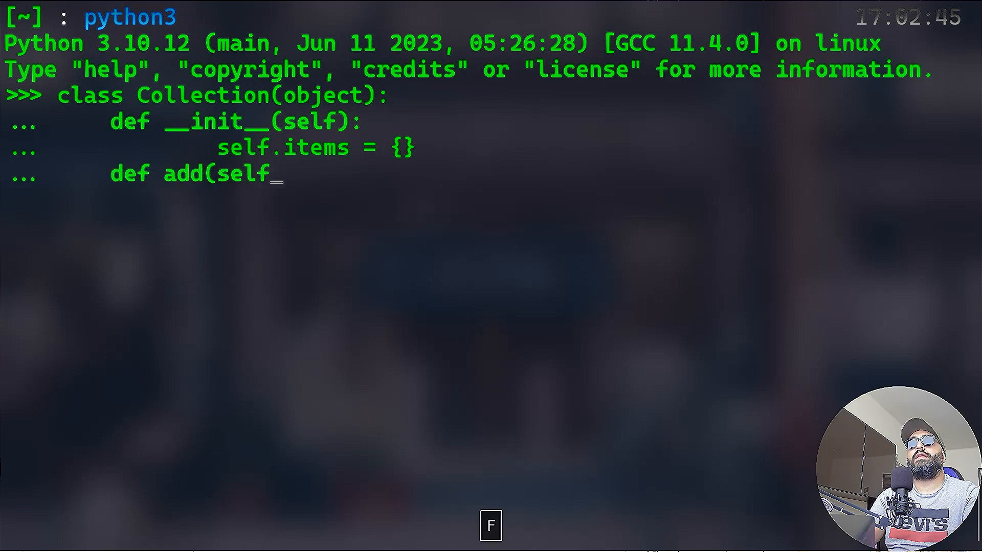
pyautogui.write(',')
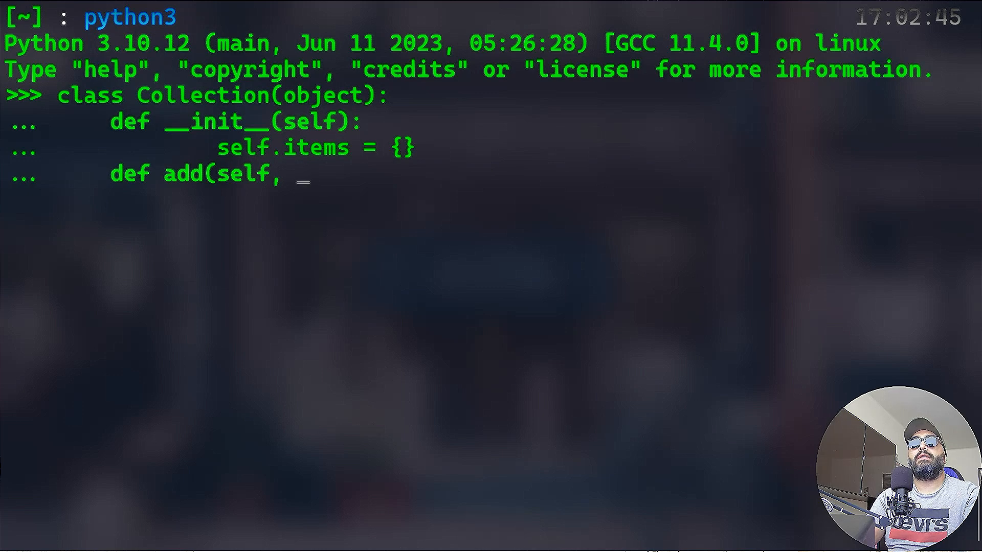
pyautogui.write('key, value):')
pyautogui.write('sel')
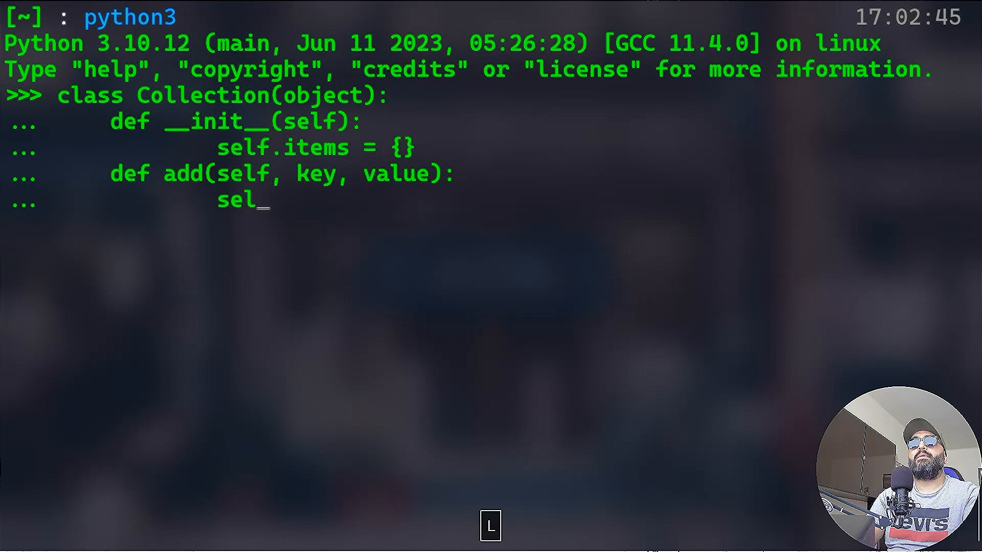
pyautogui.write('f.items(')
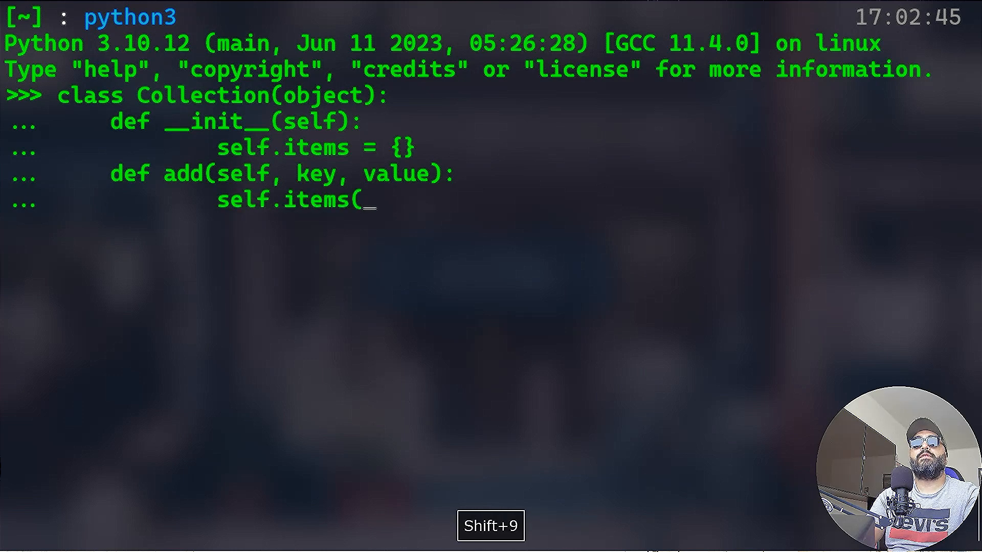
pyautogui.press('BackSpace')
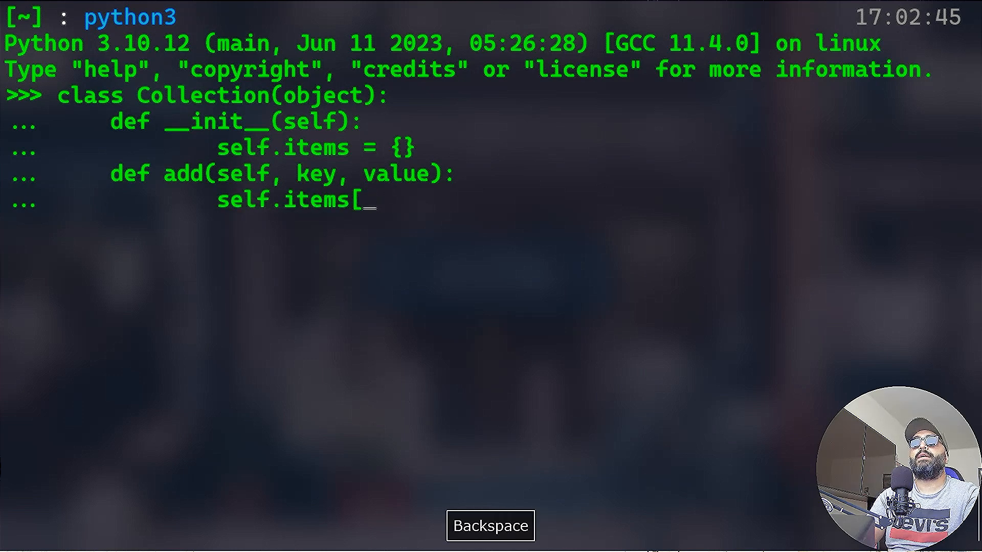
pyautogui.write('key] = value')
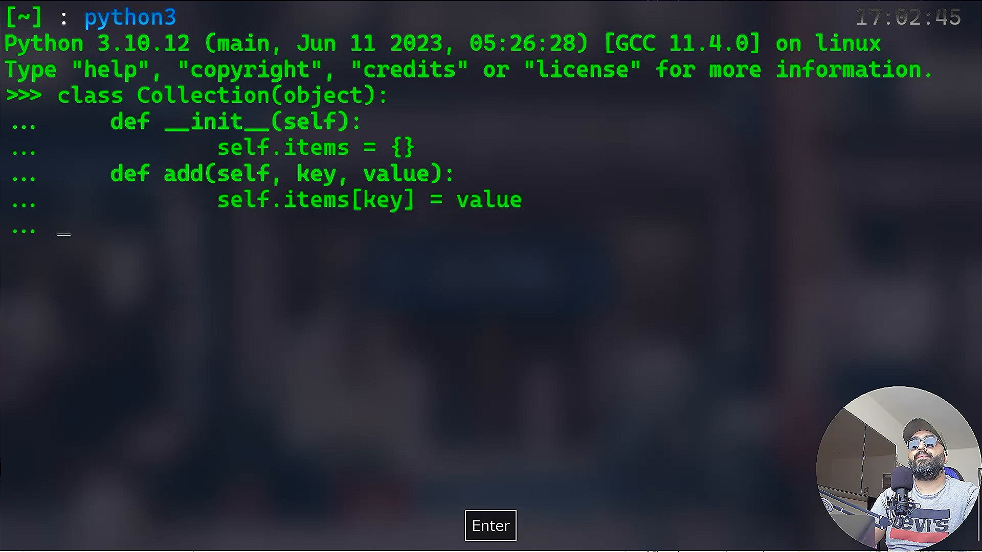
# Add an __iter__ method returning iter(self.items.items()).
pyautogui.write('def __')
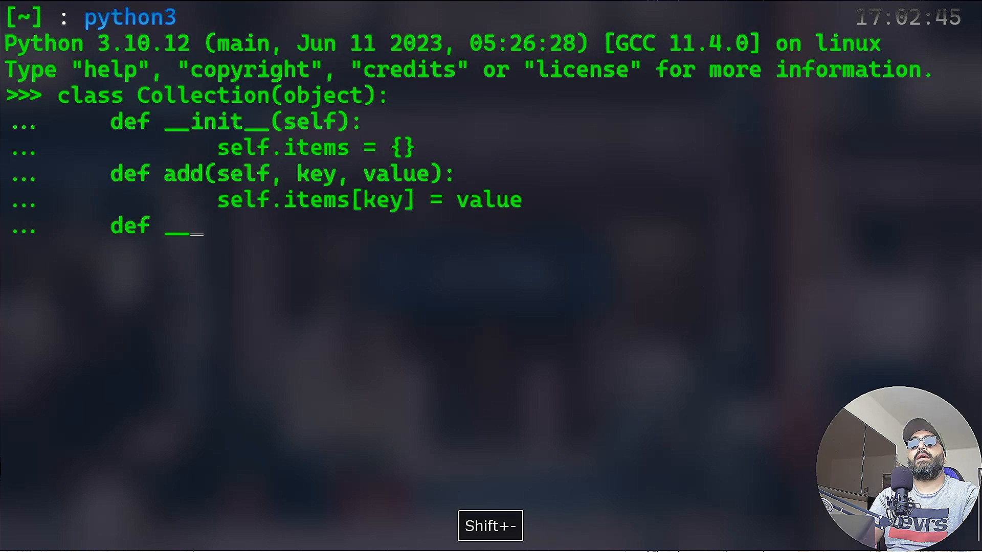
pyautogui.write('it')
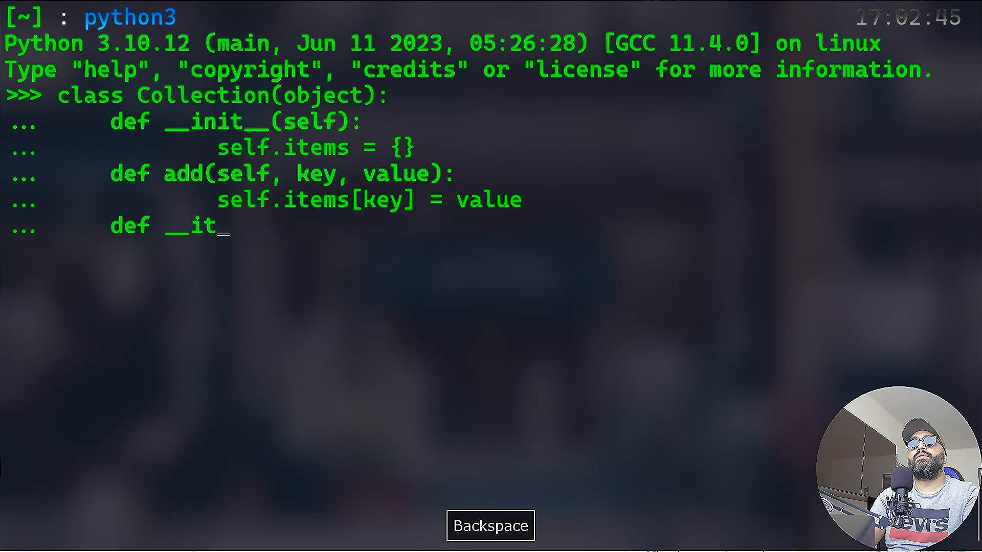
pyautogui.write('er__')
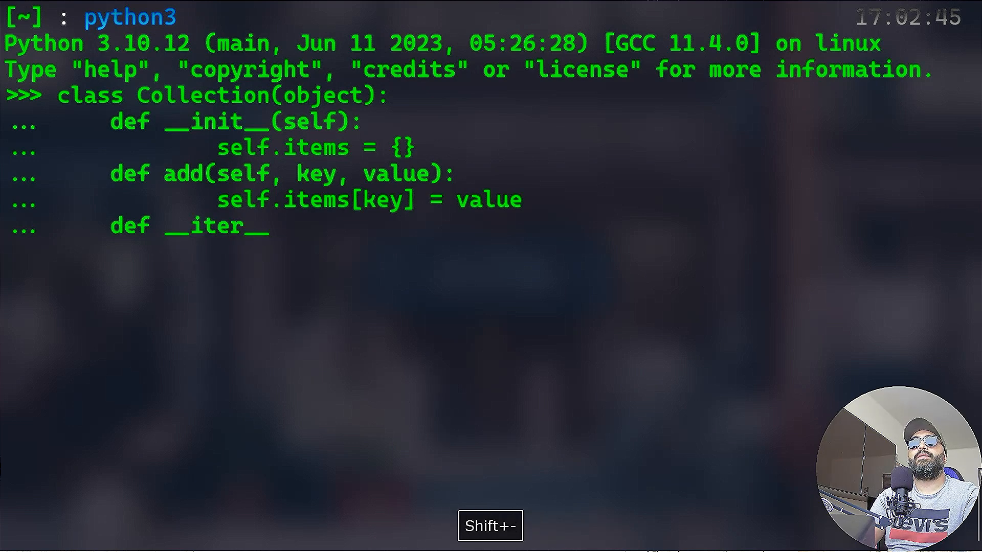
pyautogui.write('(self):')
pyautogui.write('return iter(sel')
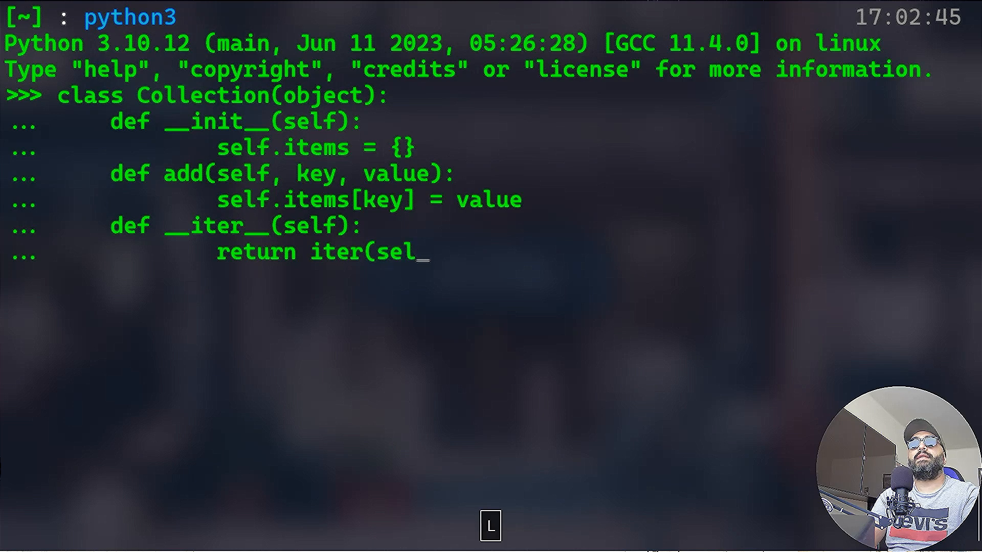
pyautogui.write('f.items.items())')
pyautogui.write('coll')
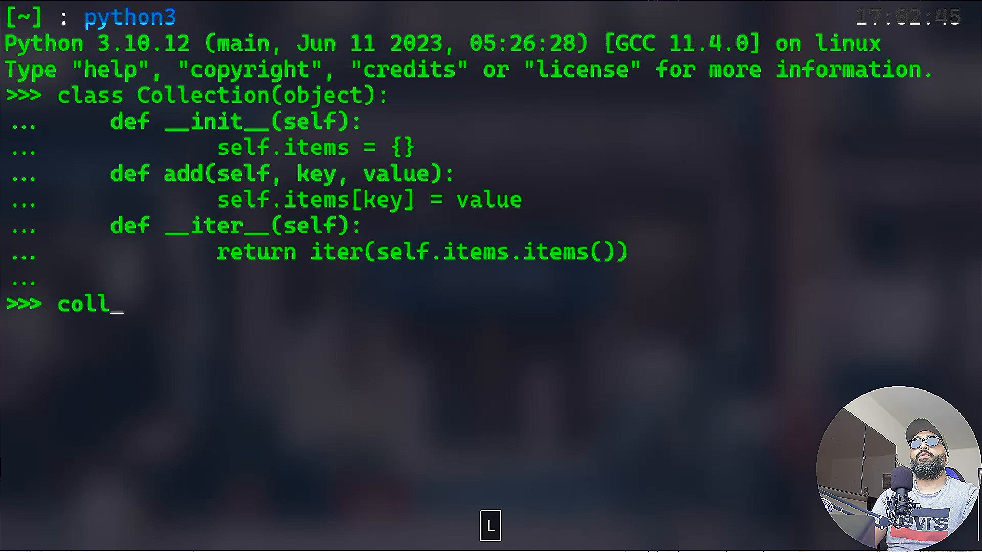
# Create a new Collection instance named collection.
pyautogui.write('ection =')
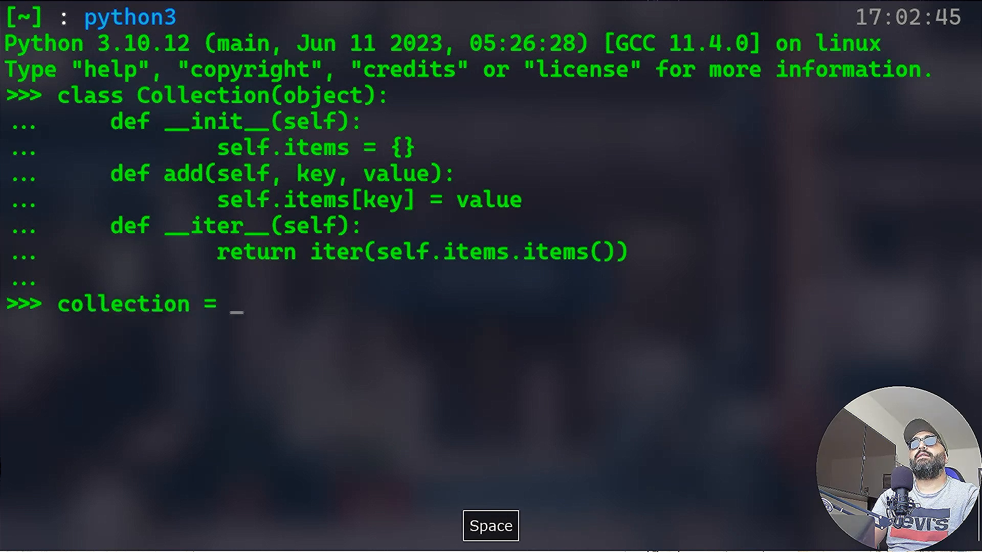
pyautogui.write('Coll')
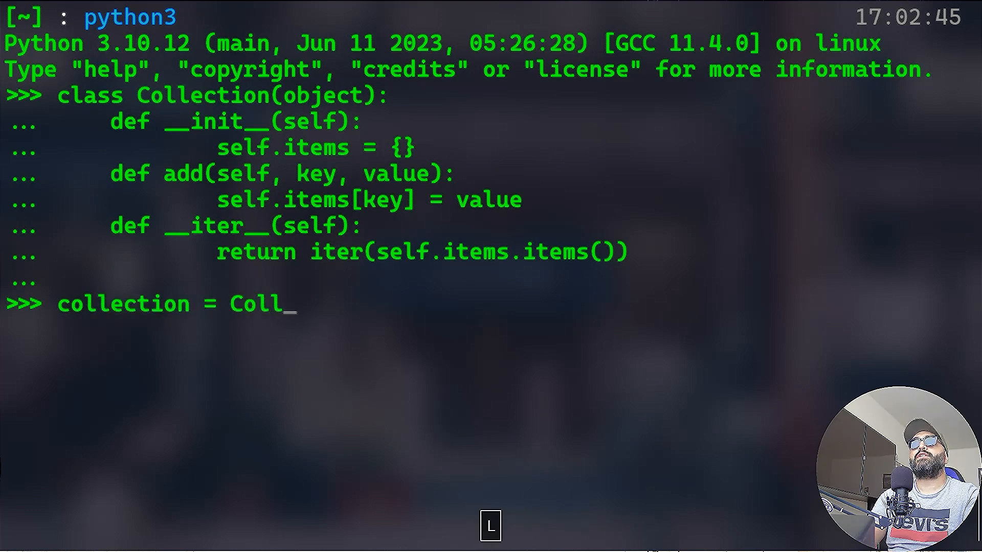
pyautogui.write('ection(')
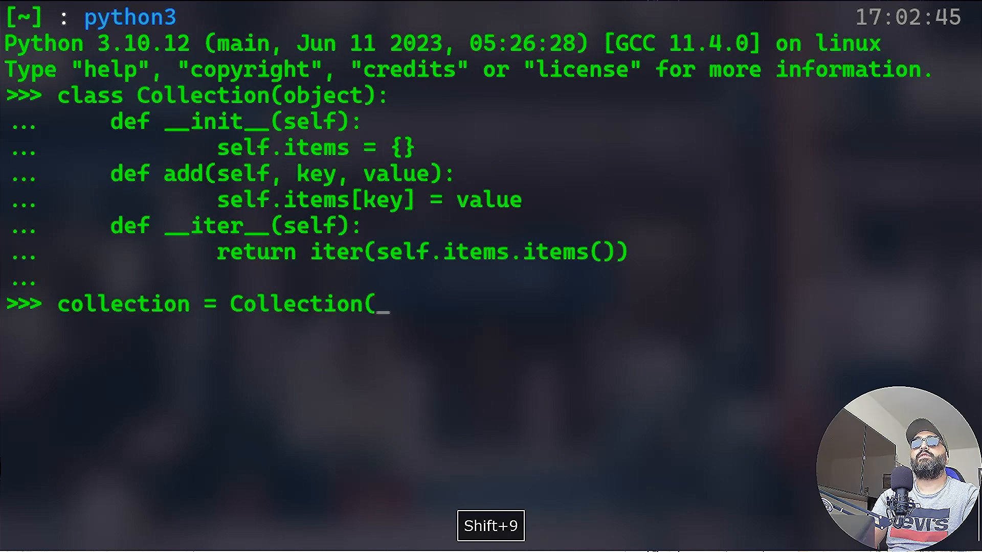
pyautogui.write(')')
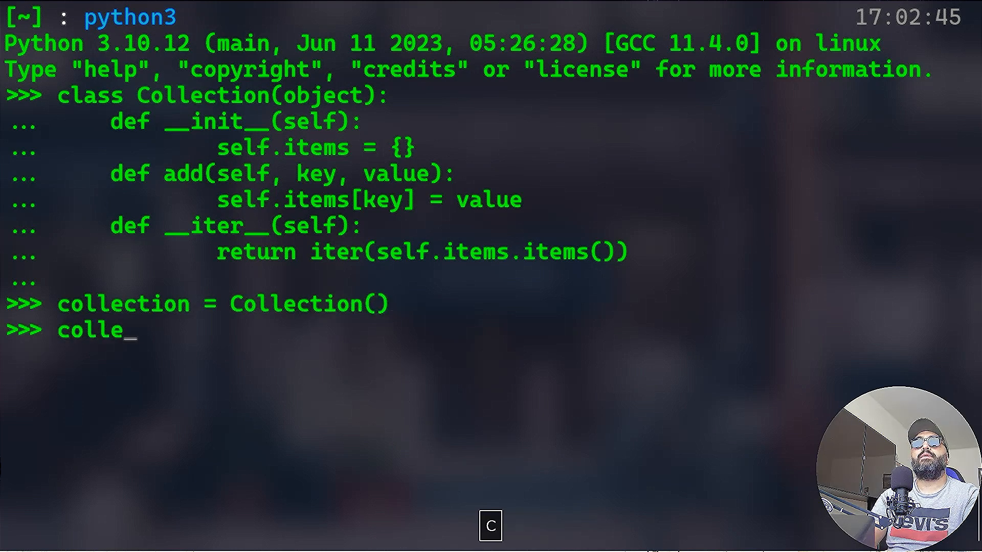
# Add "book" 3, "pen" 4 and "copybook" 5 to the collection.
pyautogui.write('ction.add(')
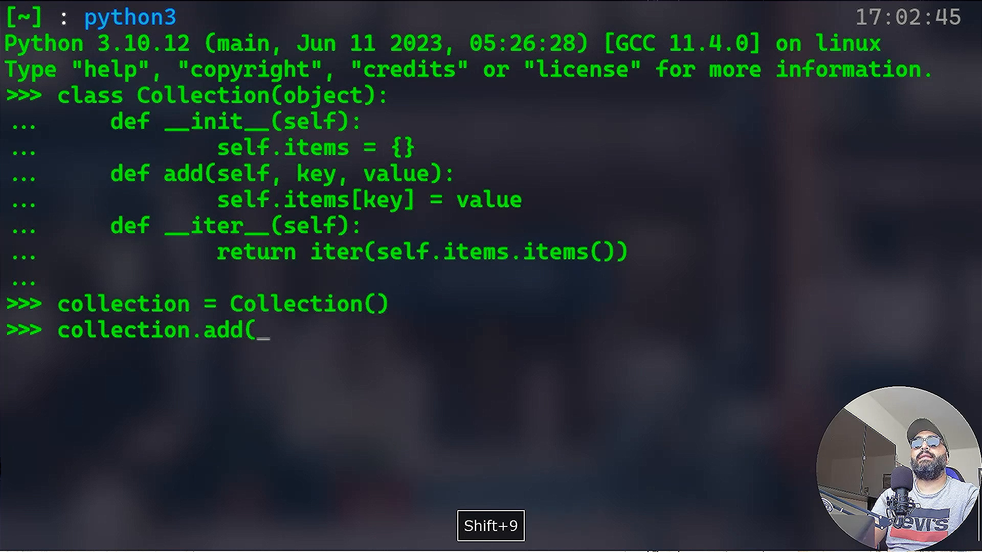
pyautogui.write('"book",')
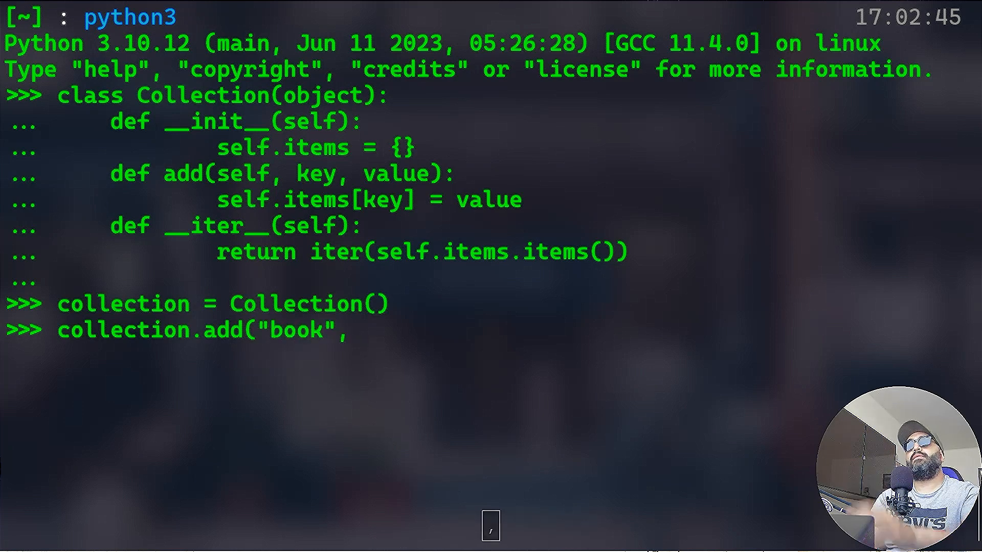
pyautogui.write(')')
pyautogui.write('collec')
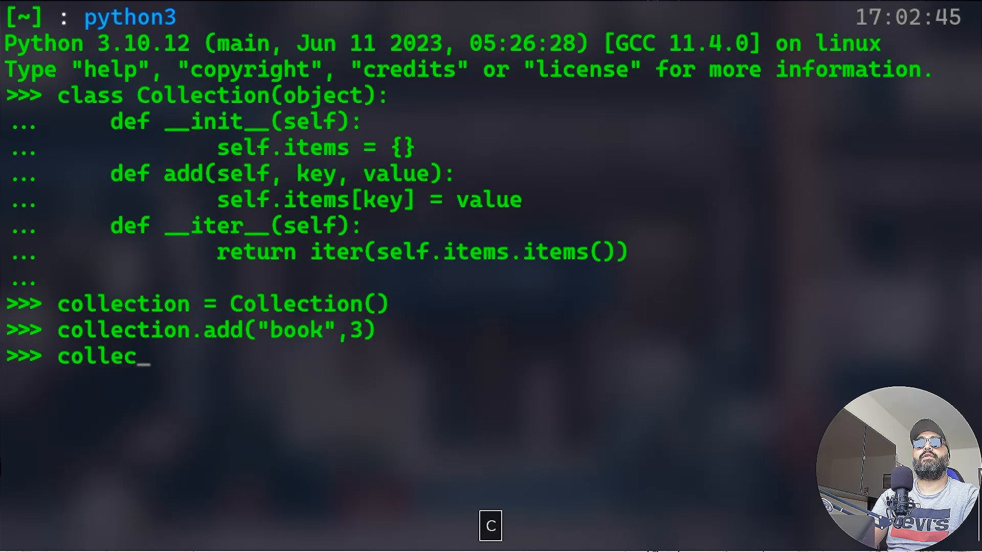
pyautogui.write('tion.add("pen",4')
pyautogui.write('collection.a')
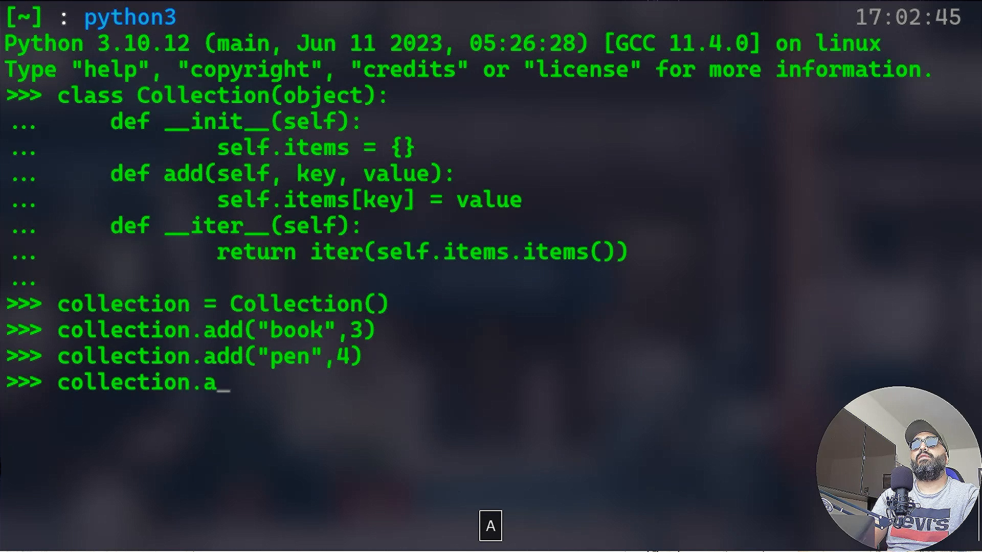
pyautogui.write('dd("cop')
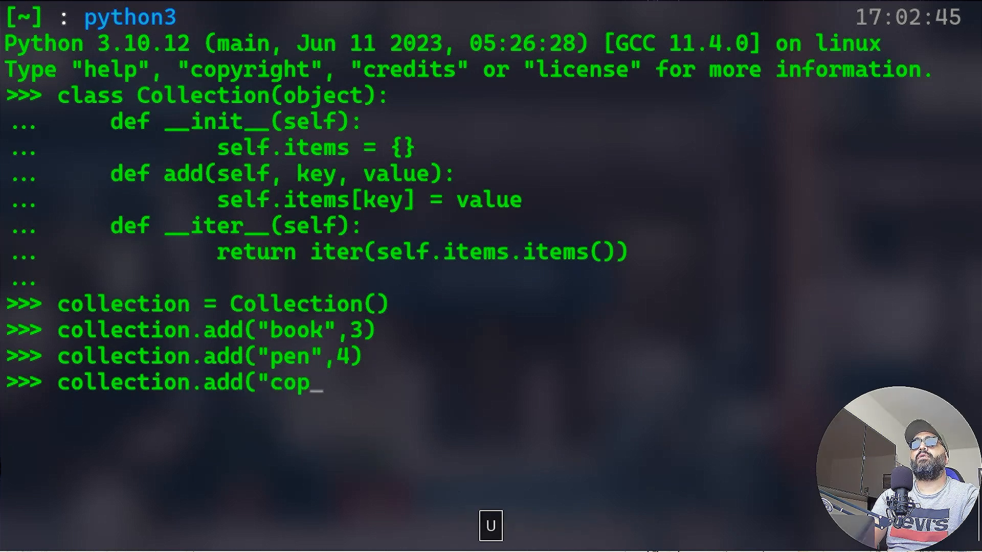
pyautogui.write('ybook",5)')
pyautogui.write('for key, value')
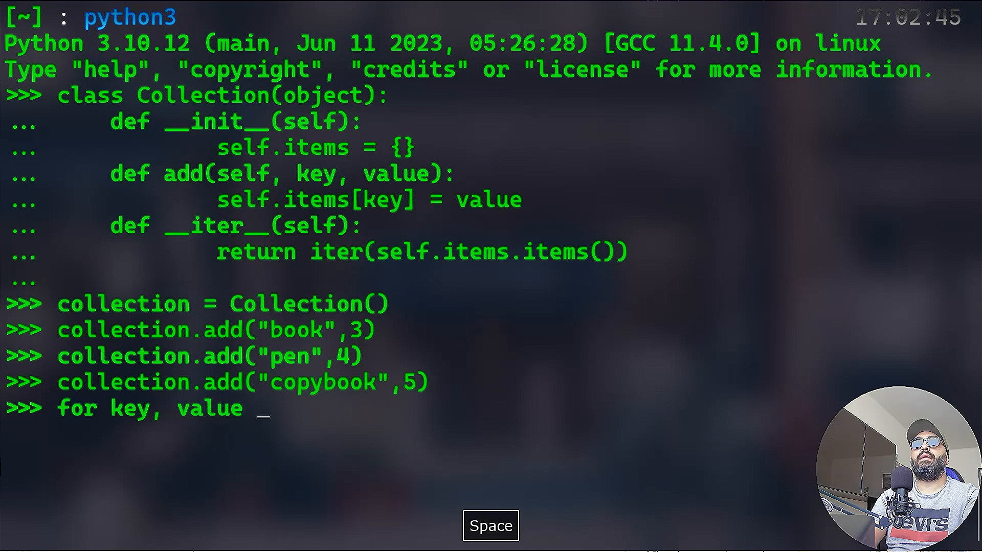
# Write a for key, value in collection loop printing f"{key}:{value}", which raises an unterminated string error.
pyautogui.write('in collection')
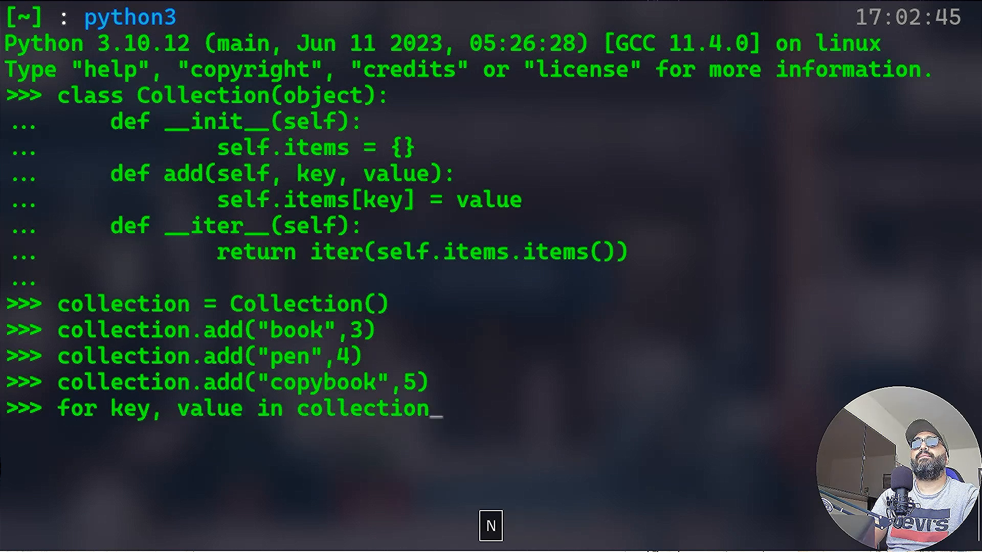
pyautogui.write(':')
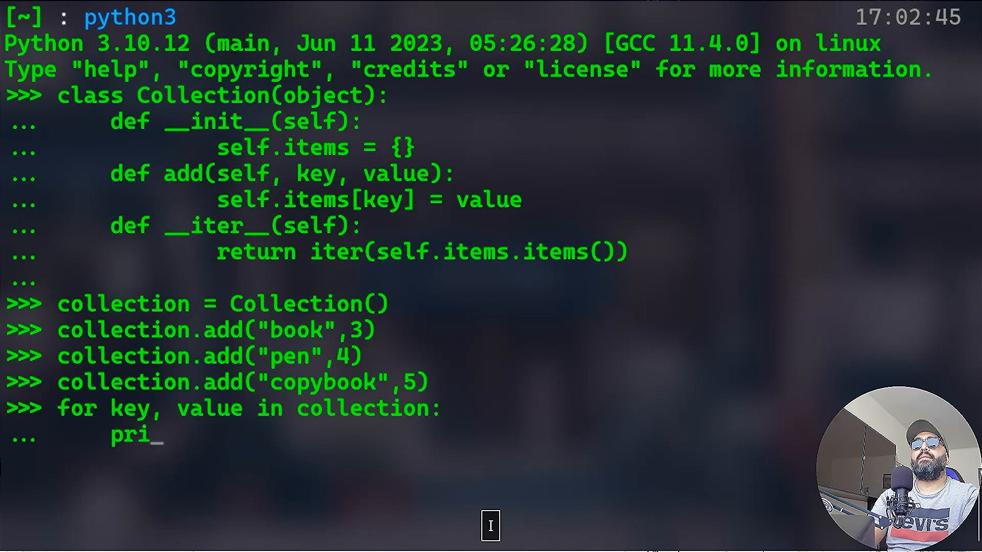
pyautogui.write('nt(f"')
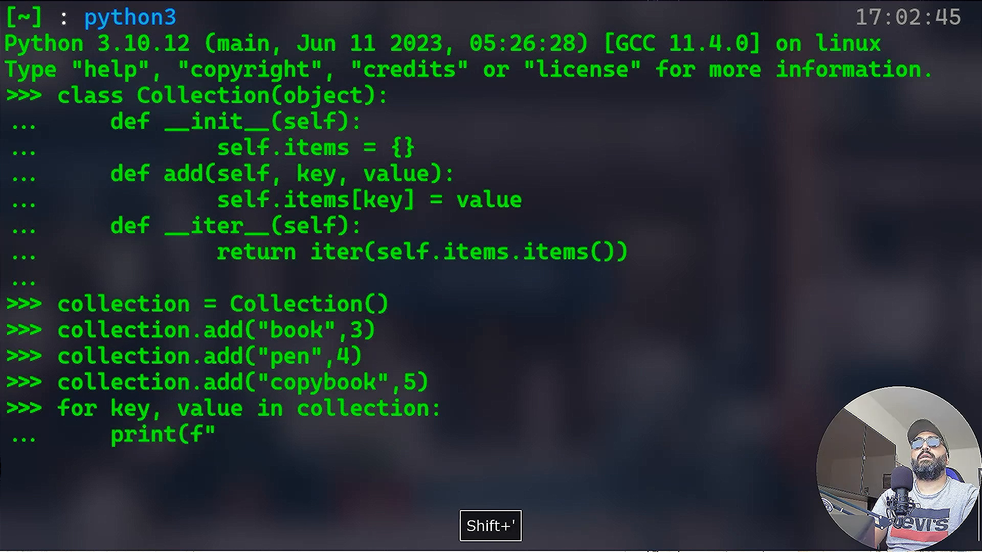
pyautogui.write('{key}:{value')
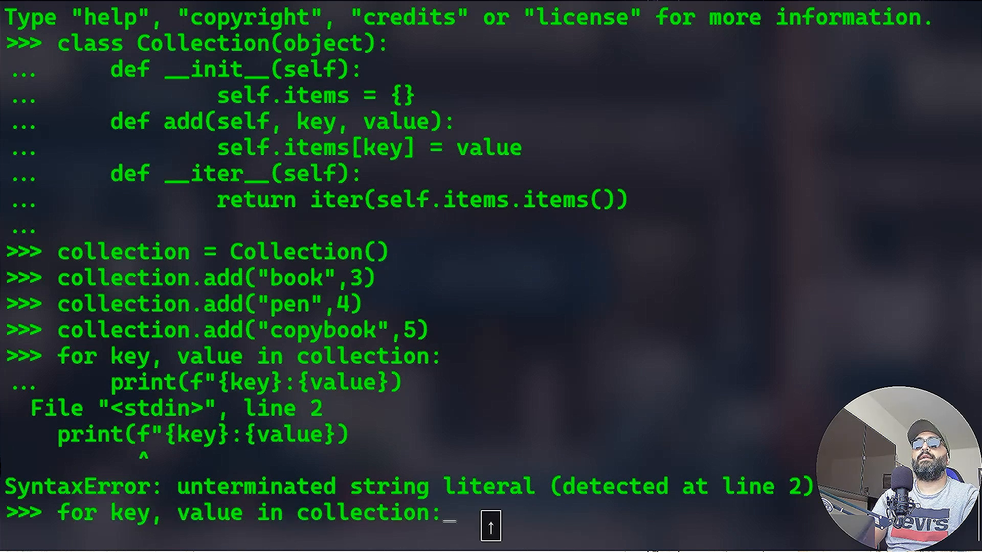
pyautogui.write('print(f"{key}:{value})')
pyautogui.write('import')
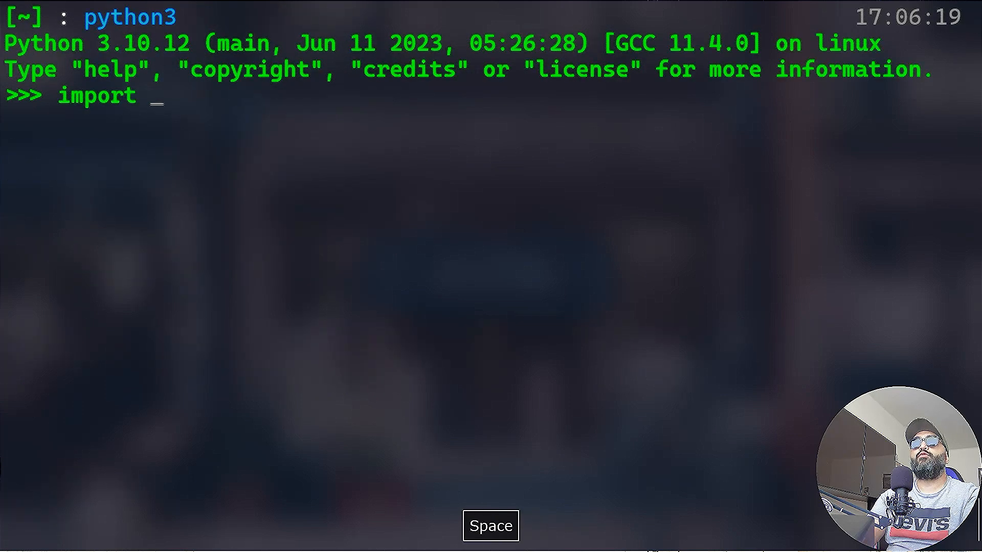
# Import itertools and define colors and sizes lists (small, medium, large).
pyautogui.write('itertools')
pyautogui.write('colors')
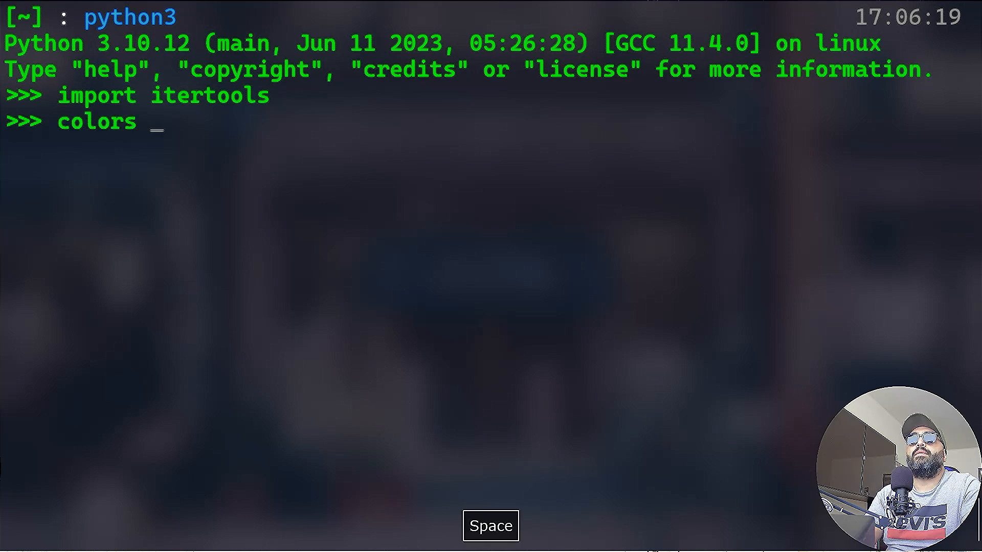
pyautogui.write('= ["red","blue","green"]')
pyautogui.write('s')
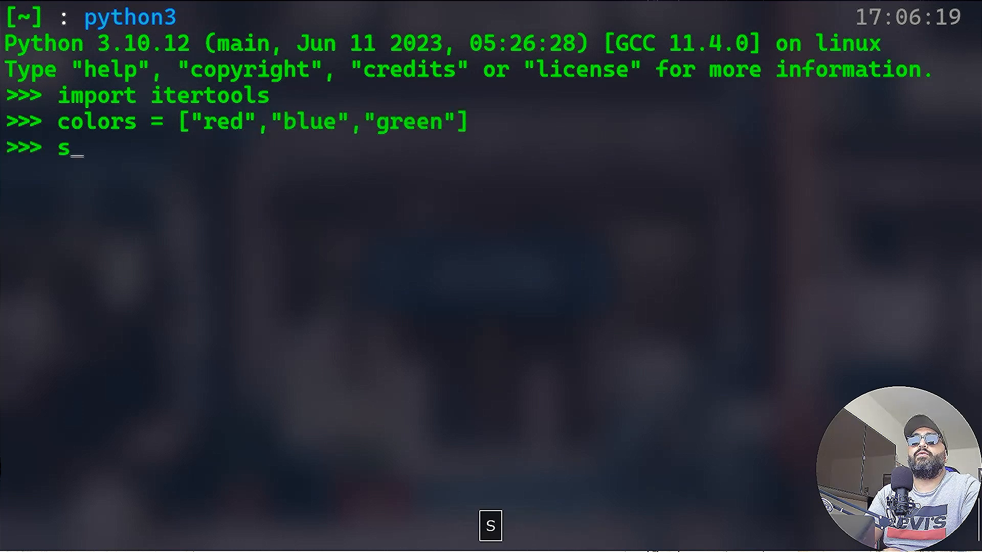
pyautogui.write('izes = ["small", "medium", "large"]')
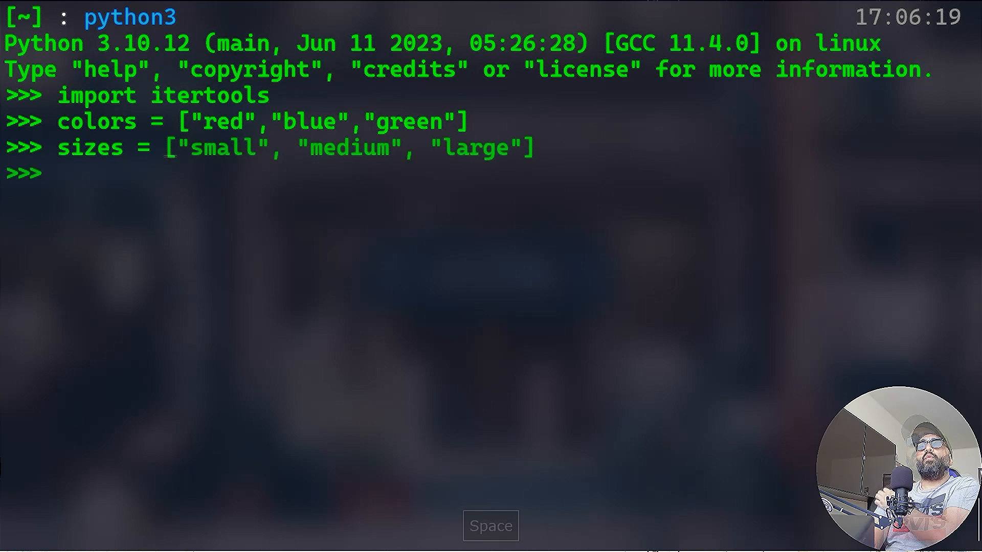
# Store list(itertools.product(colors, sizes)) as pairs.
pyautogui.write('pai')
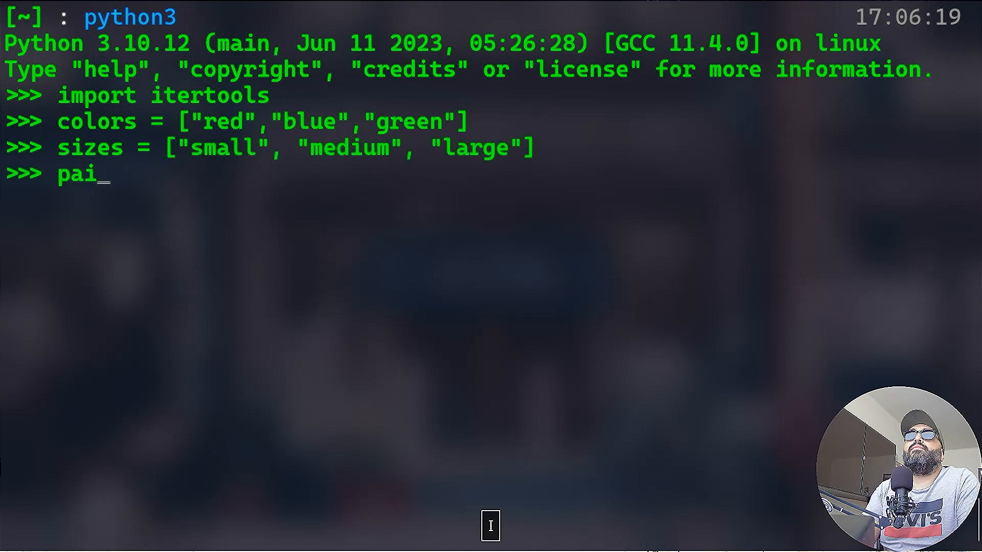
pyautogui.write('rs =')
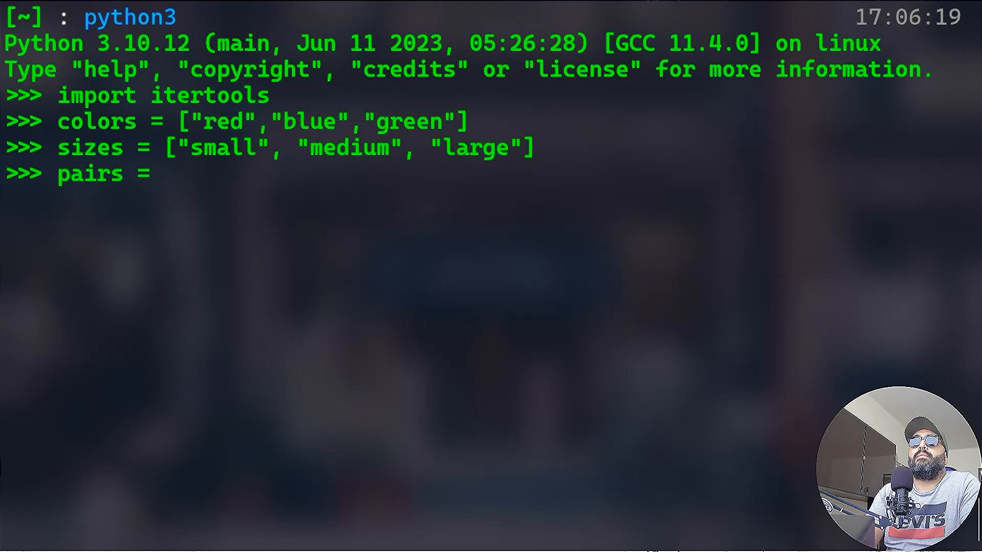
pyautogui.write('list(itertools.')
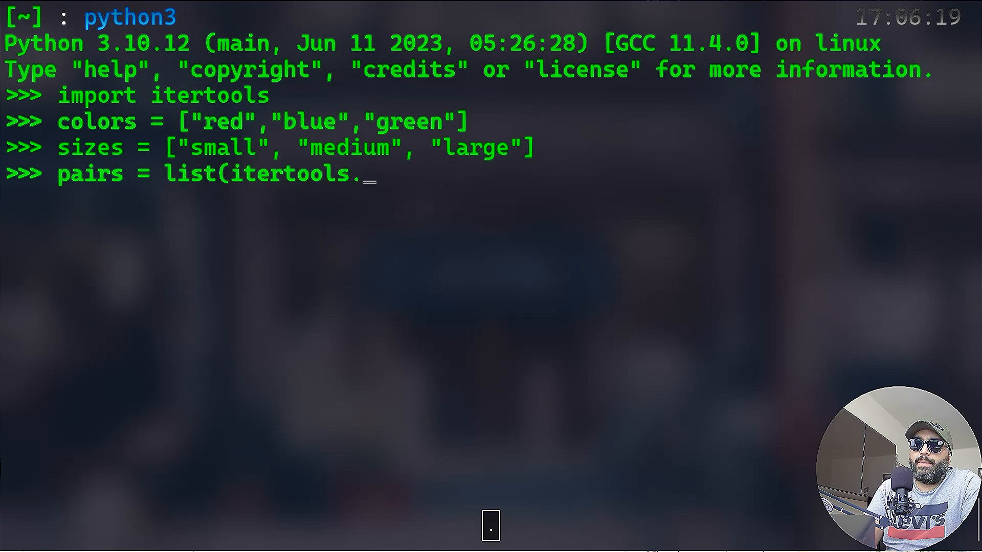
pyautogui.write('product(')
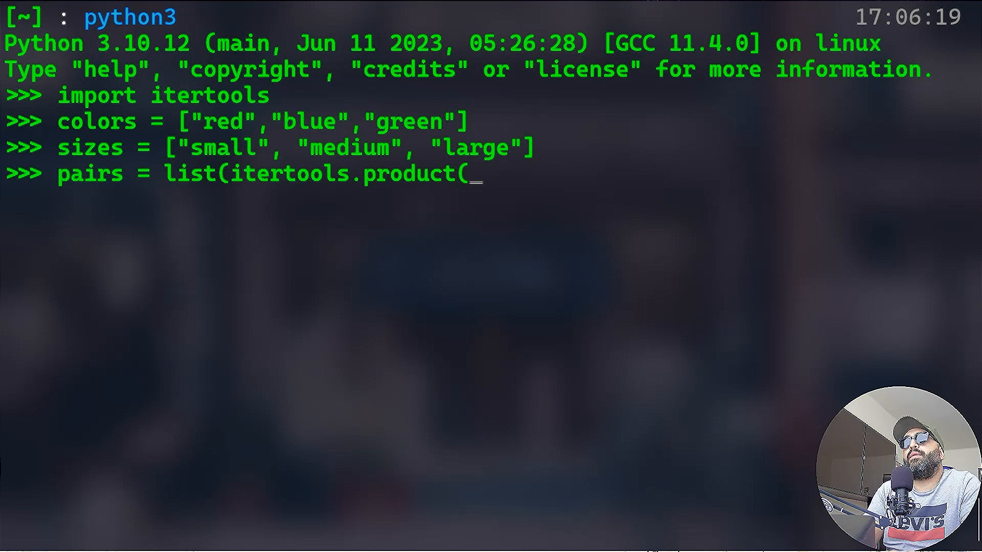
pyautogui.write('colors,sizes')
pyautogui.write('for color, size')
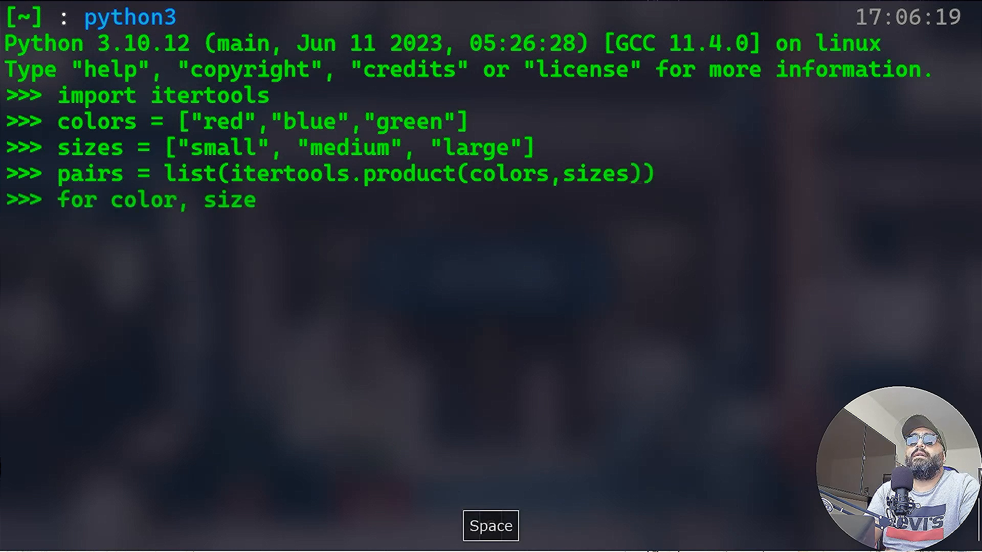
# Loop over pairs printing f"{color}:{size}" for each color and size.
pyautogui.write('in pairs:')
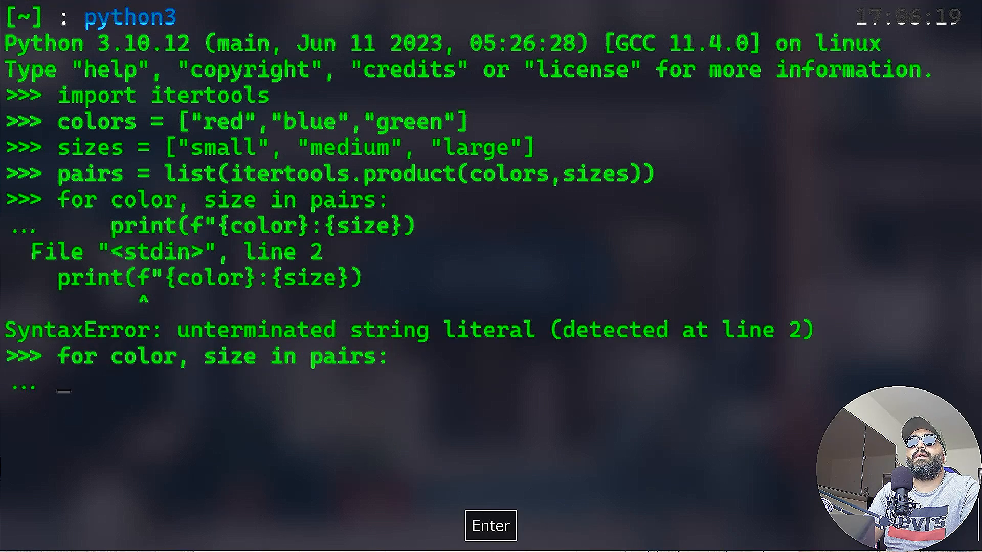
pyautogui.write('print(f"{color}:{size}")')
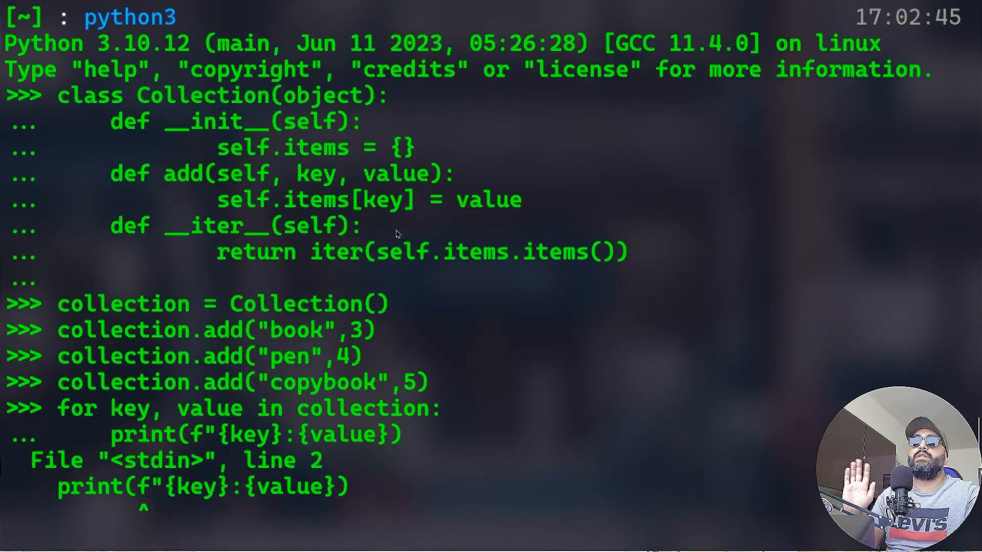
pyautogui.moveTo(298, 216)
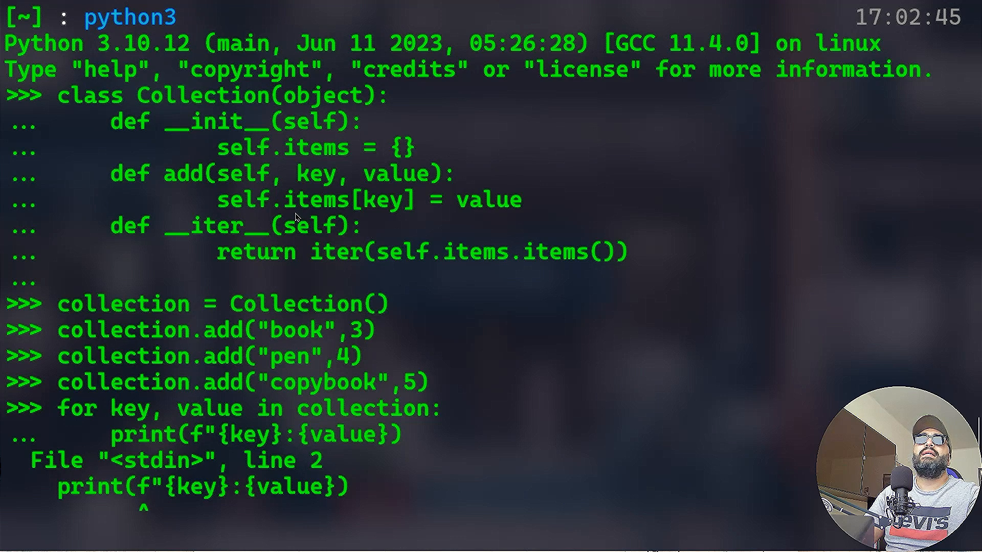
pyautogui.moveTo(227, 177)
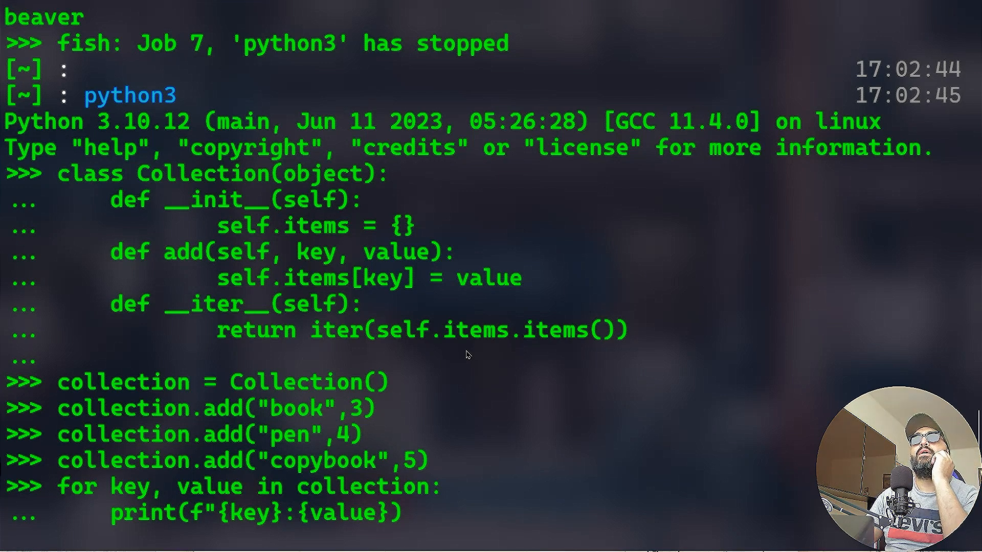
pyautogui.moveTo(471, 368)
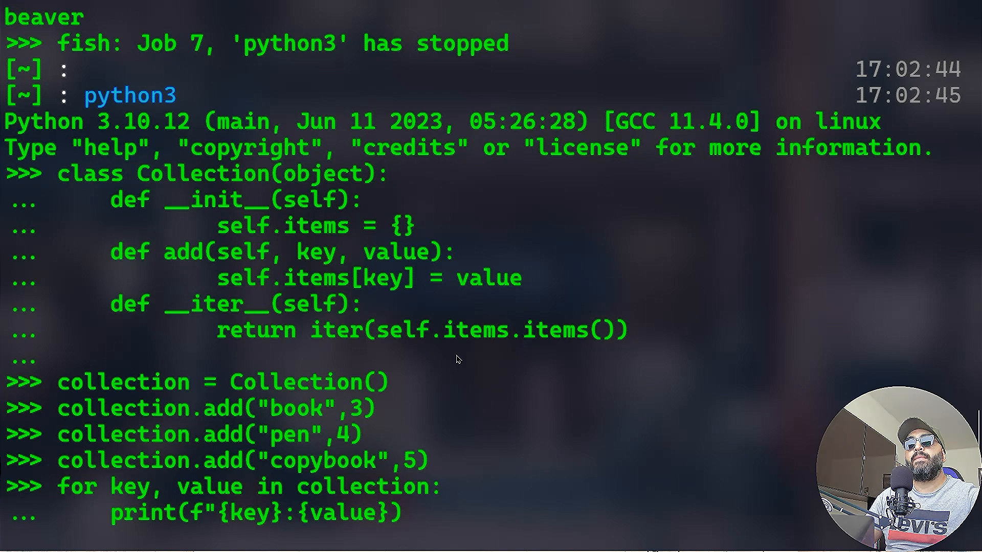
pyautogui.moveTo(450, 375)
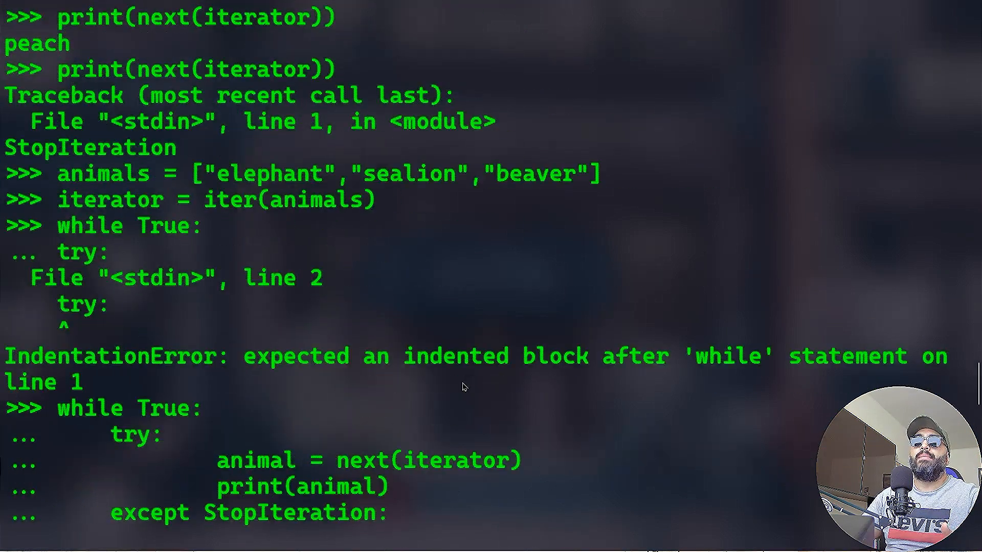
pyautogui.scroll(-3)
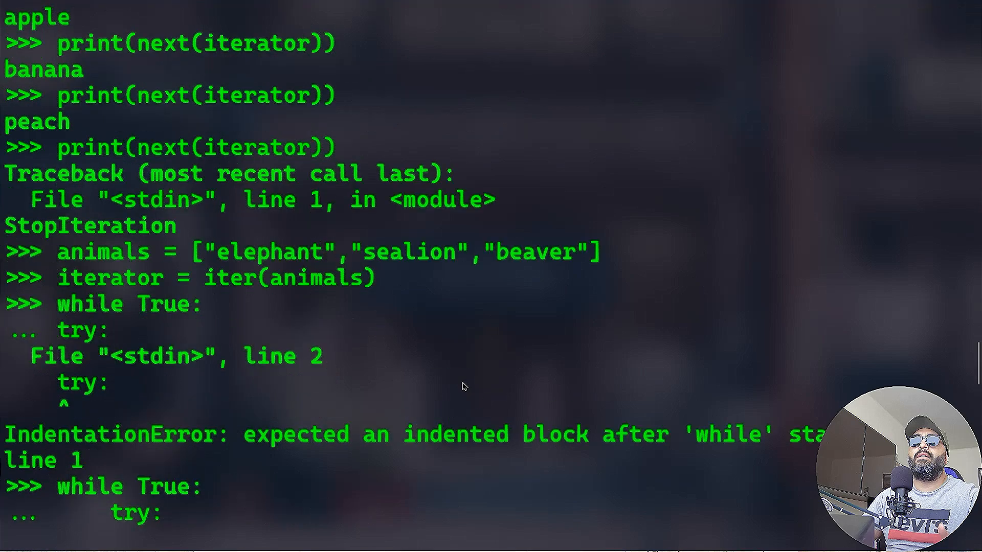